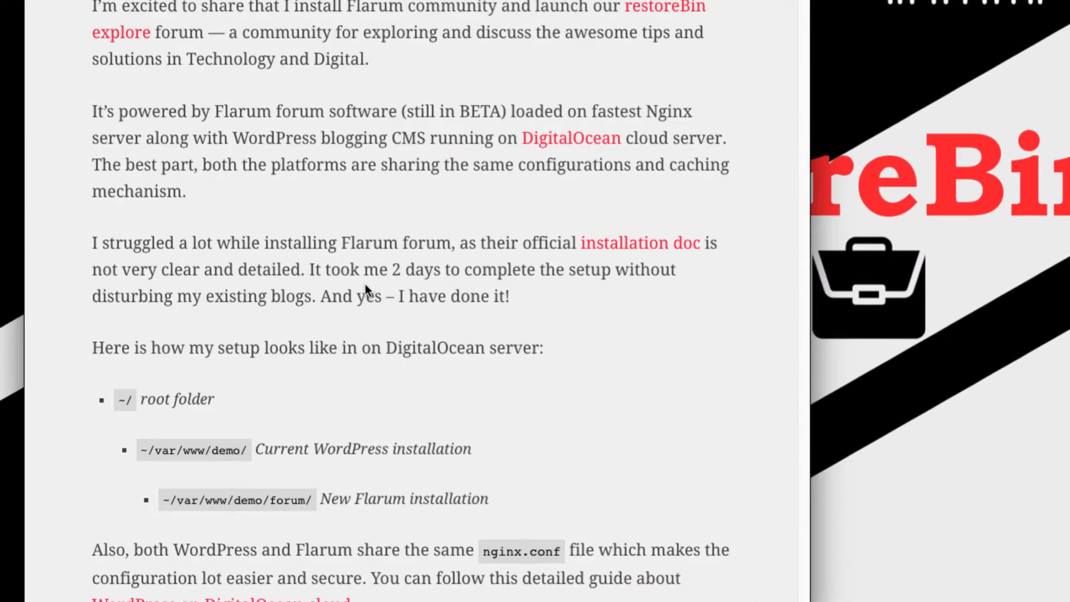
# - Scroll the Flarum article to Requirements: Linux, Nginx, PHP, MySQL, SSH and SFTP
pyautogui.scroll(-3)
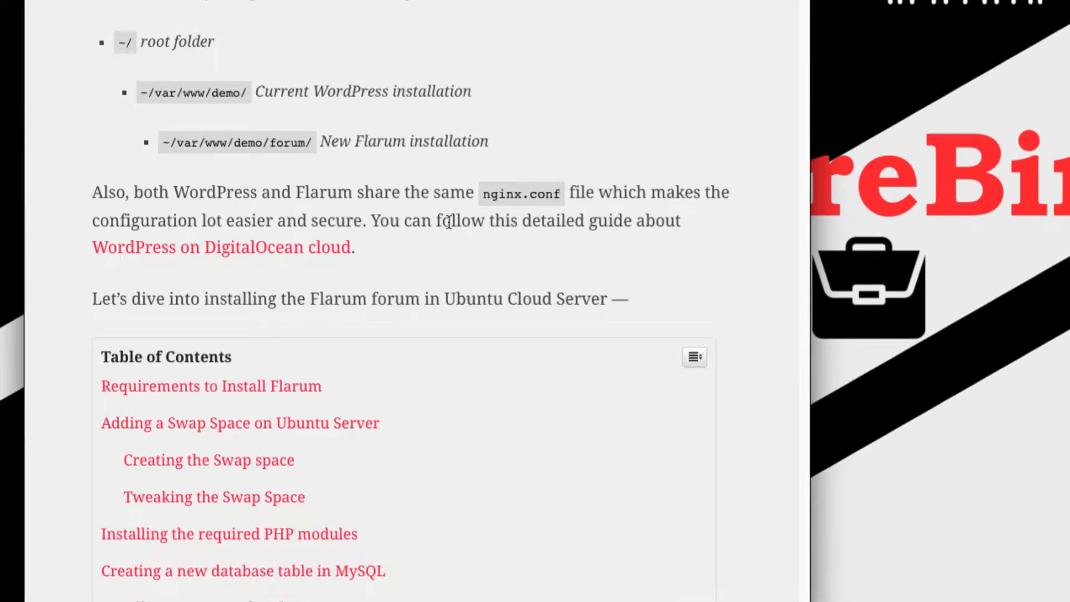
pyautogui.scroll(-3)
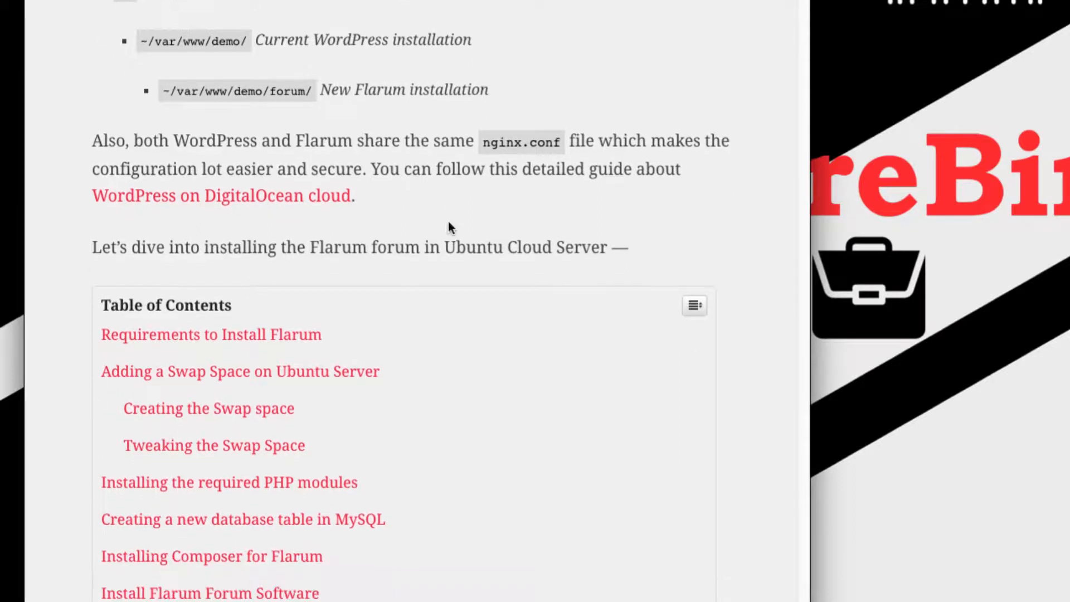
pyautogui.scroll(-3)
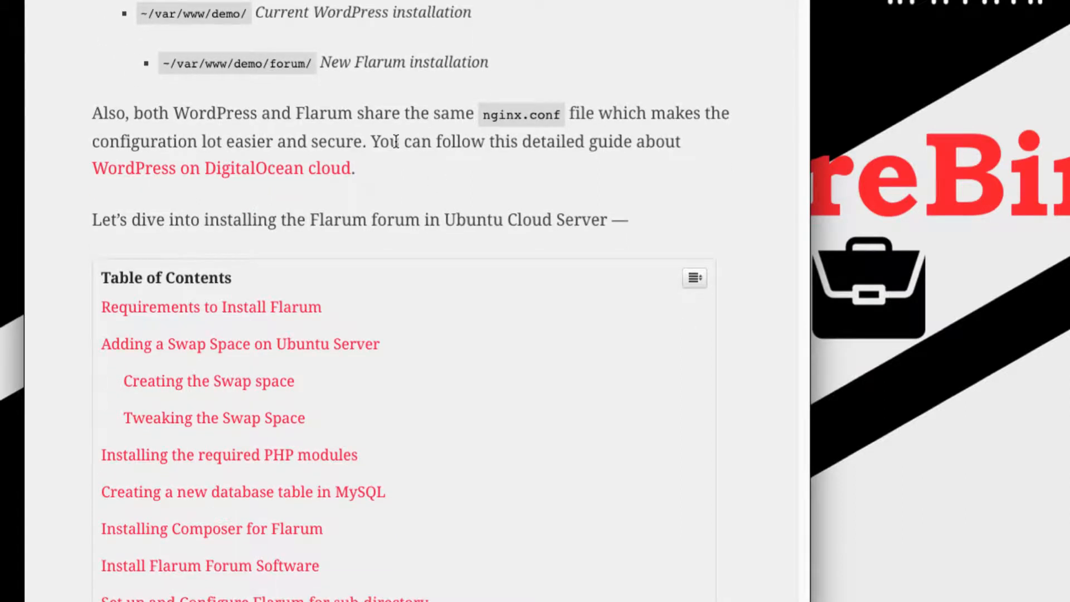
pyautogui.scroll(-3)
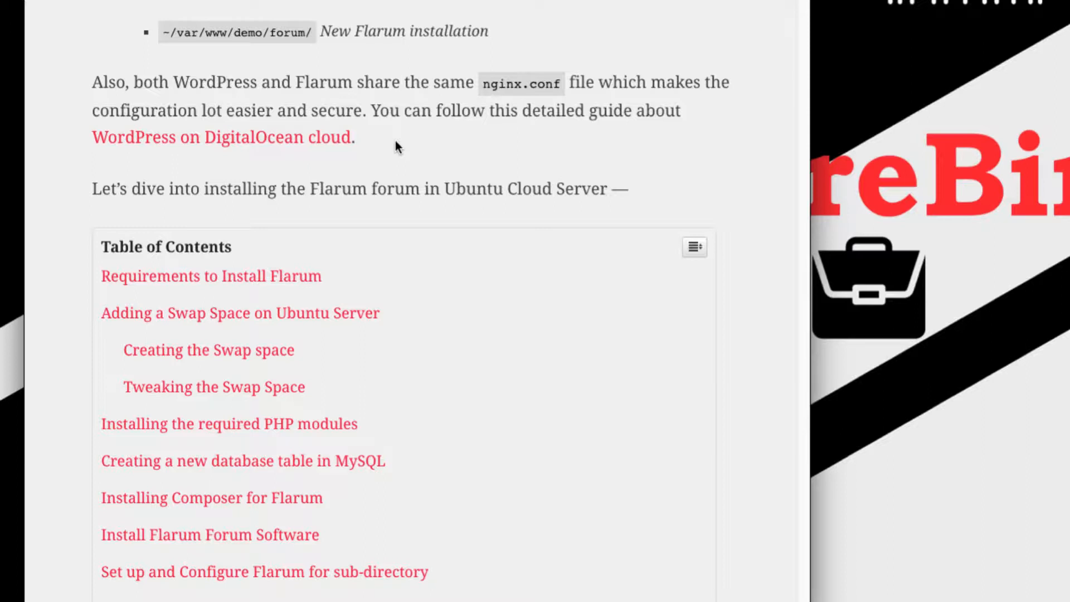
pyautogui.scroll(-3)
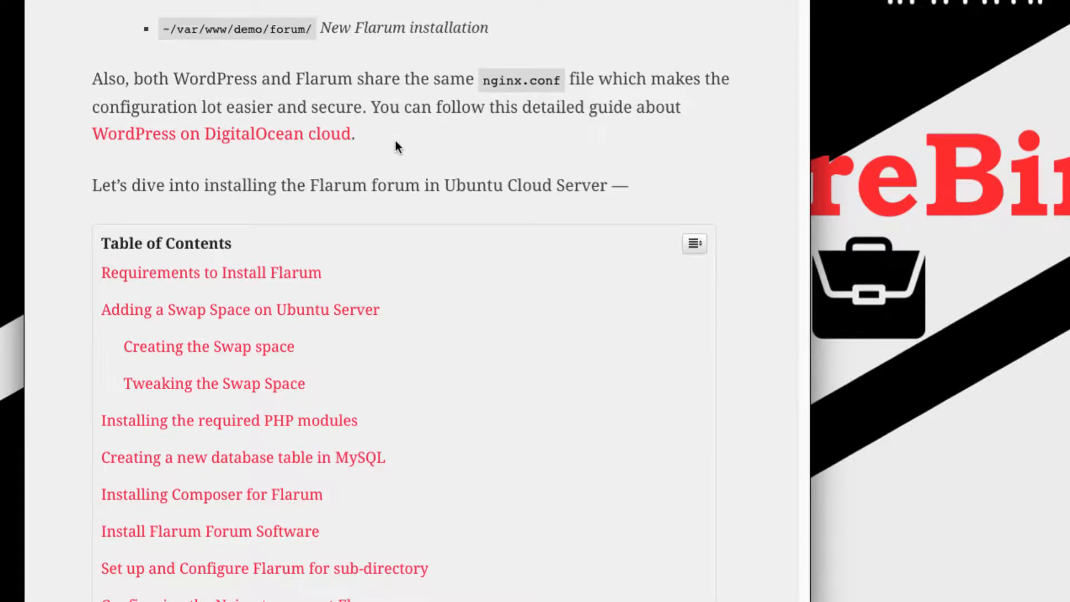
pyautogui.scroll(-3)
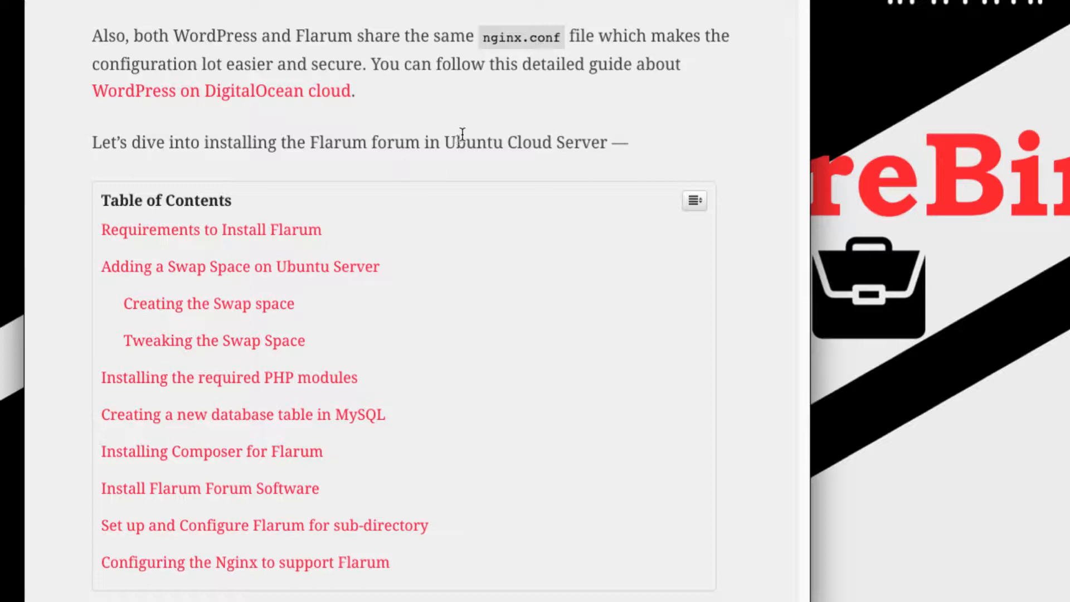
pyautogui.scroll(-3)
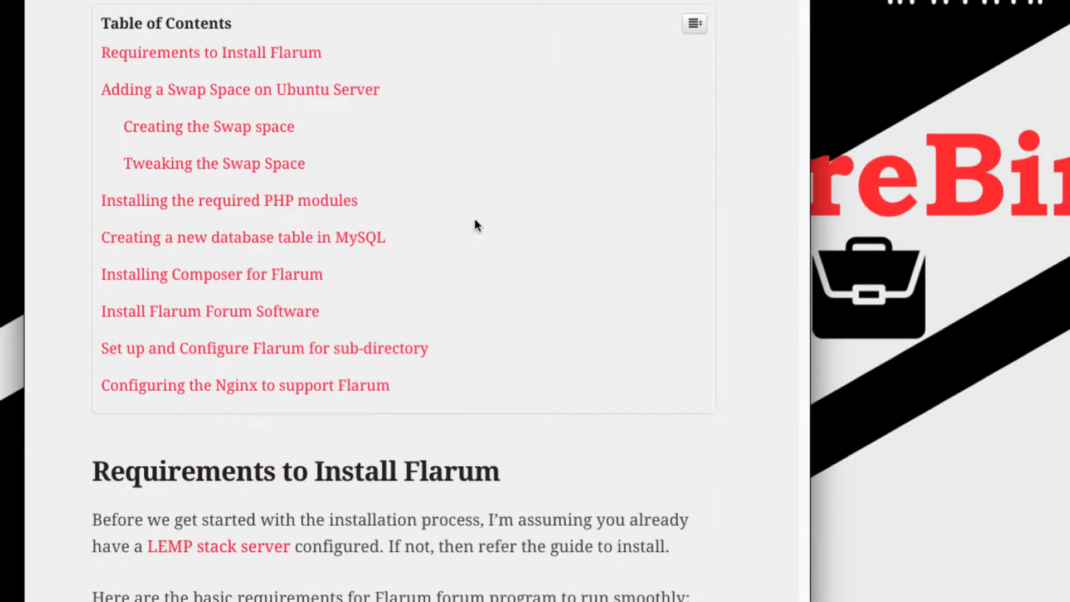
pyautogui.scroll(-3)
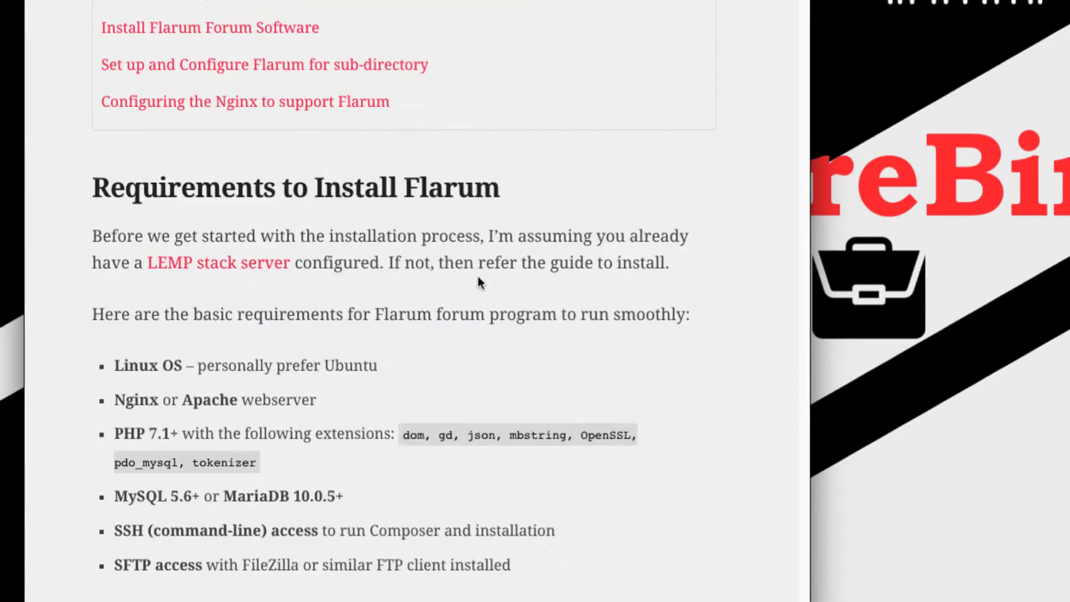
pyautogui.scroll(-3)
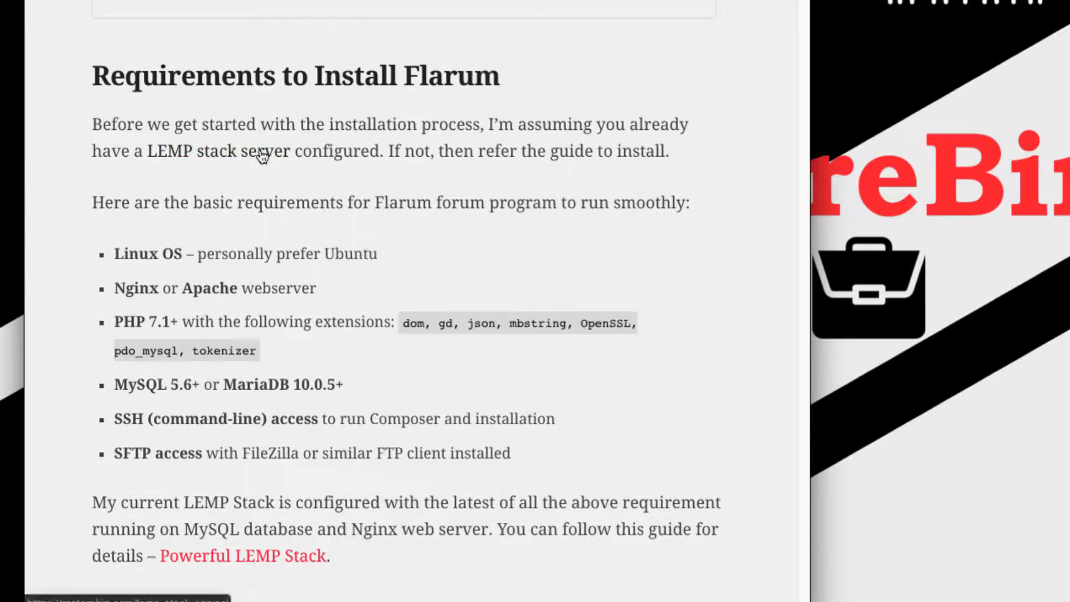
pyautogui.moveTo(239, 167)
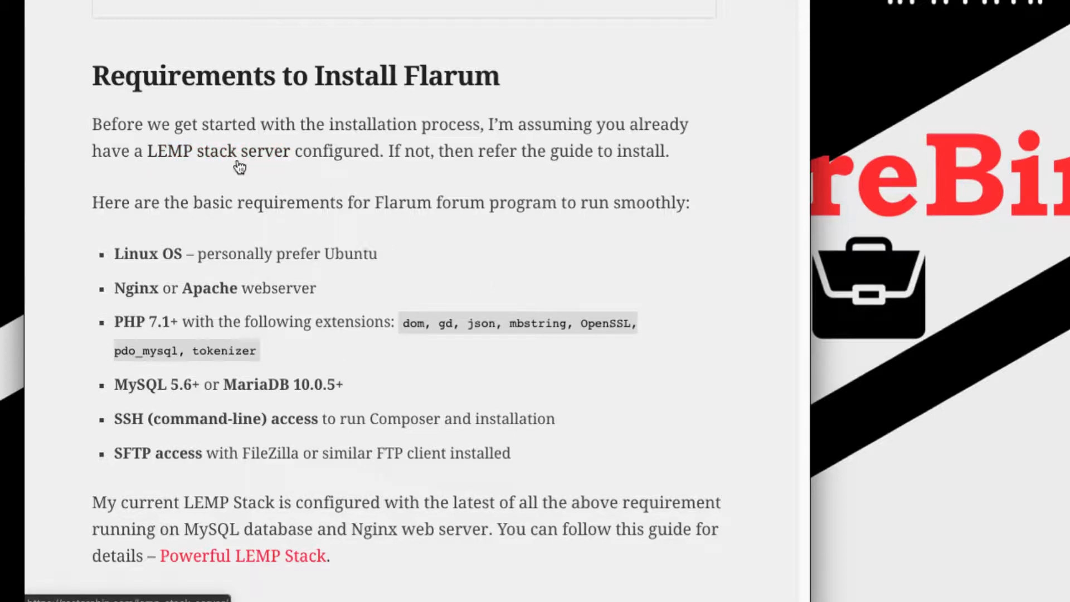
# - Scroll the guide to the Adding a Swap Space on Ubuntu Server section
pyautogui.scroll(-3)
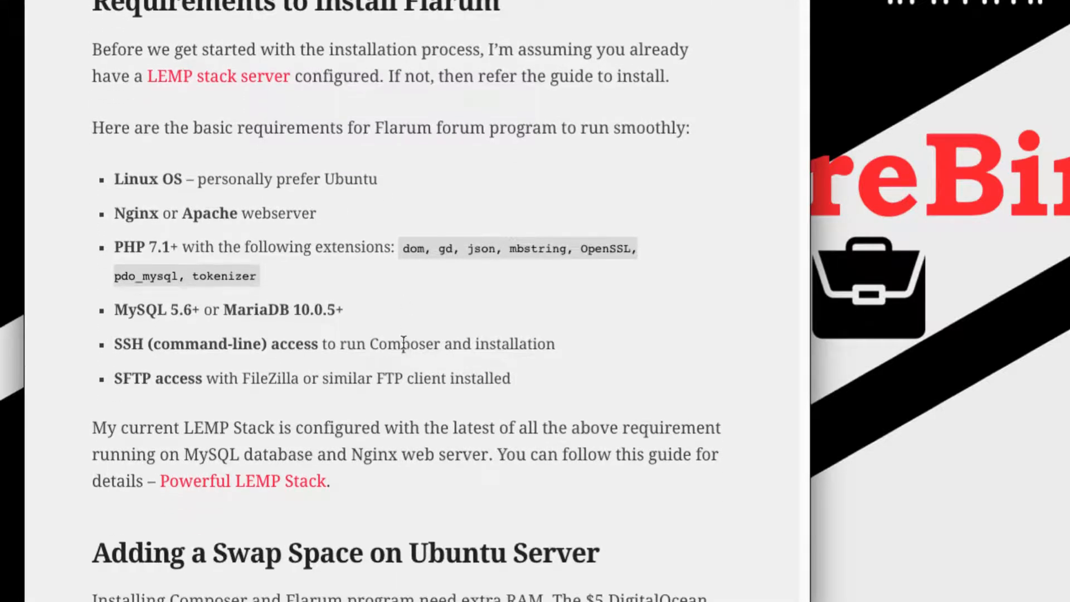
pyautogui.scroll(-3)
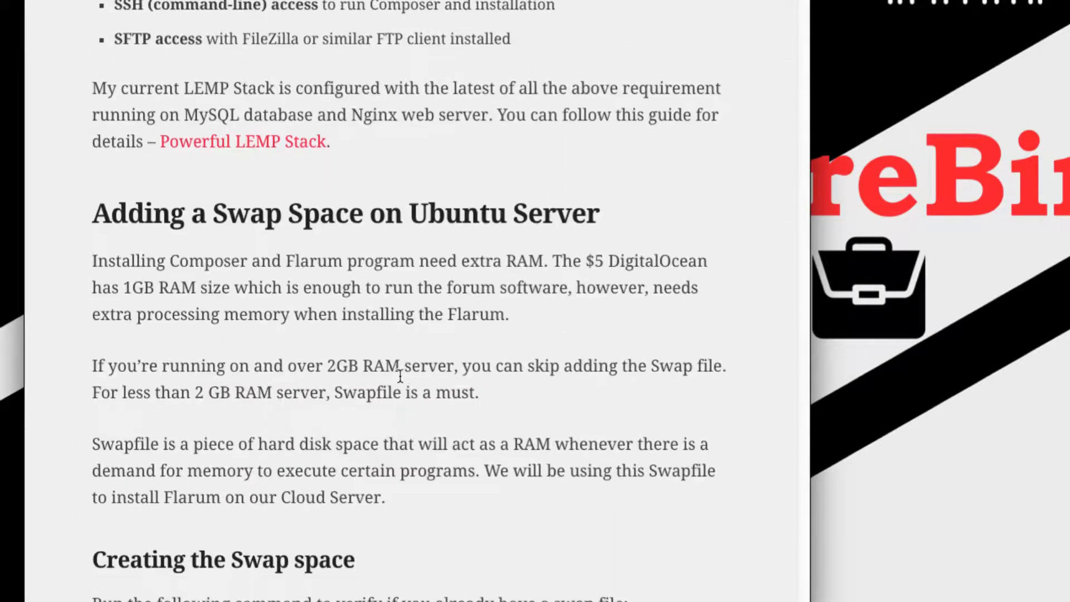
pyautogui.scroll(-3)
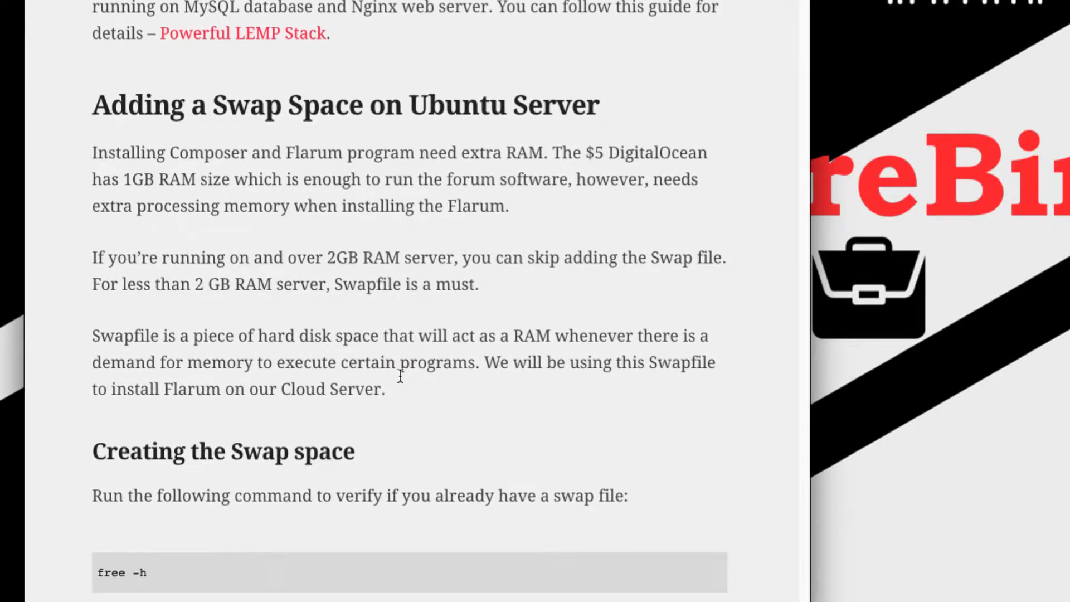
pyautogui.scroll(-3)
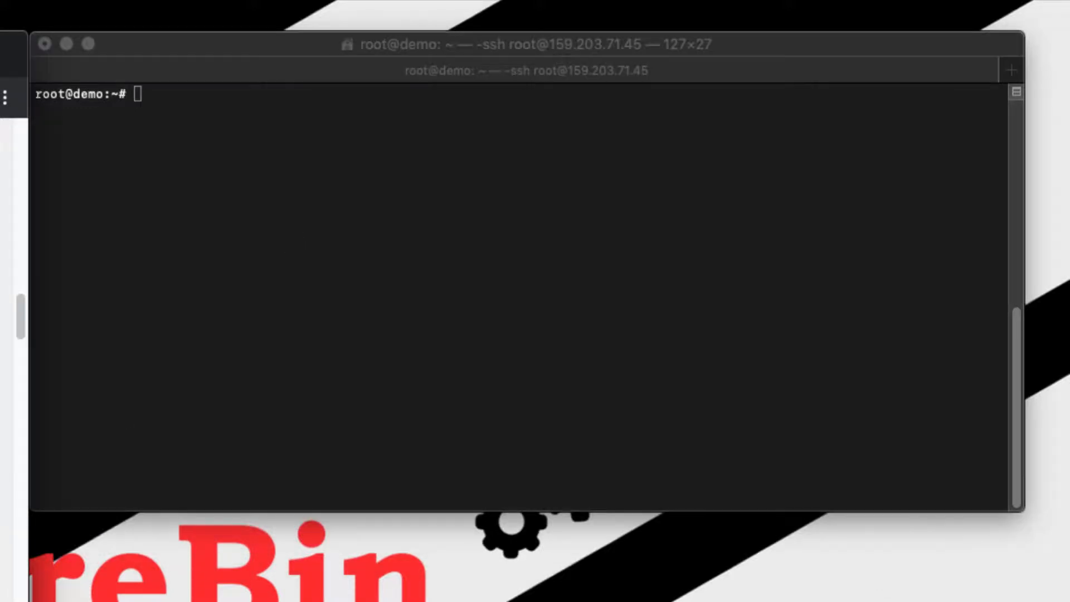
pyautogui.moveTo(363, 244)
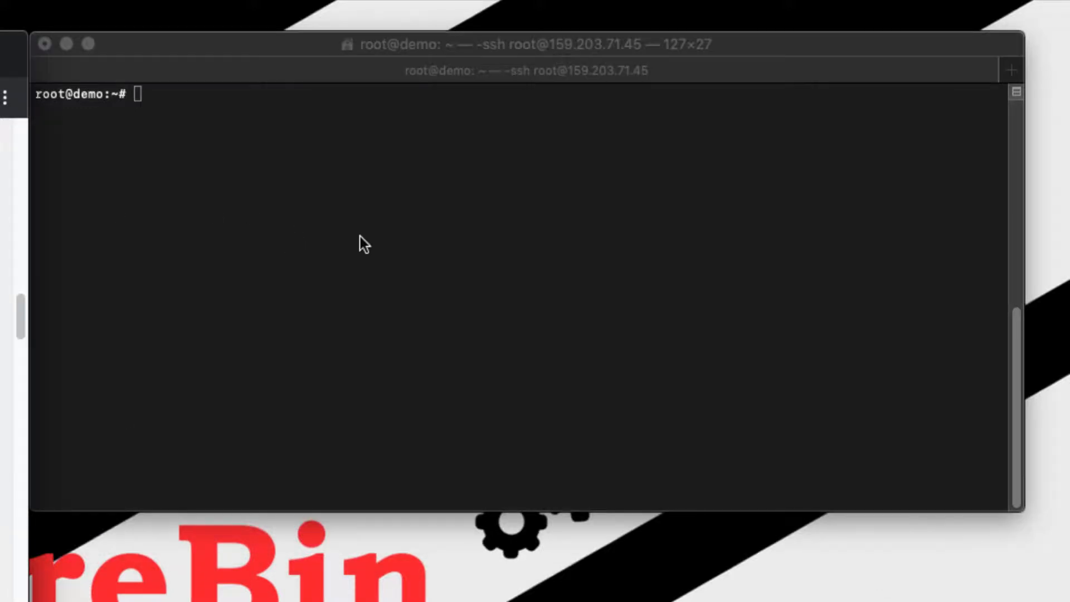
# - Create a 2G /swapfile with fallocate, chmod 600 and swapon, confirming with free -h
pyautogui.write('free -h')
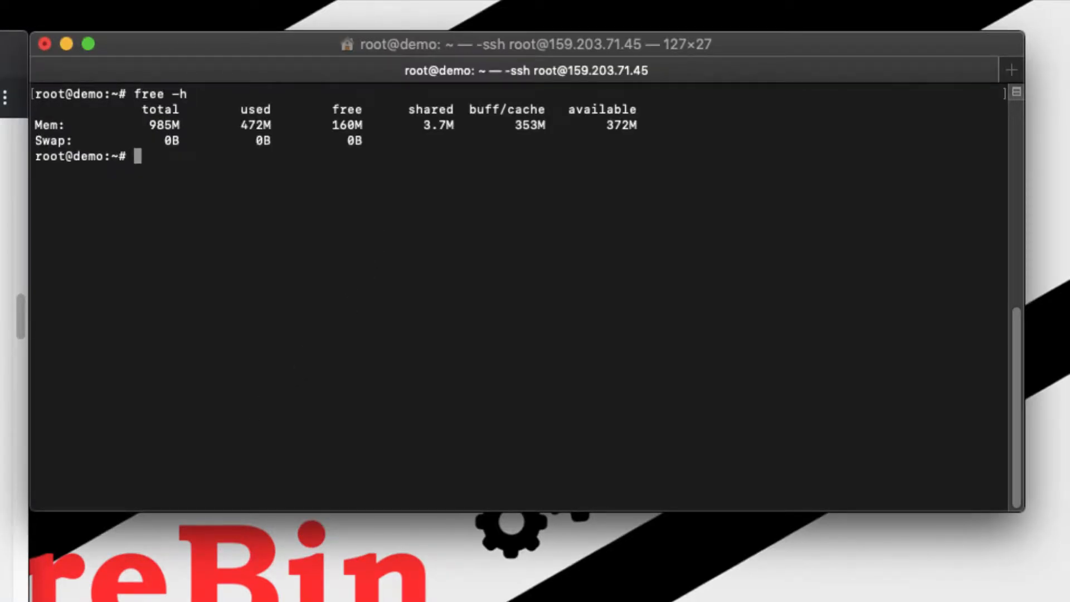
pyautogui.moveTo(231, 352)
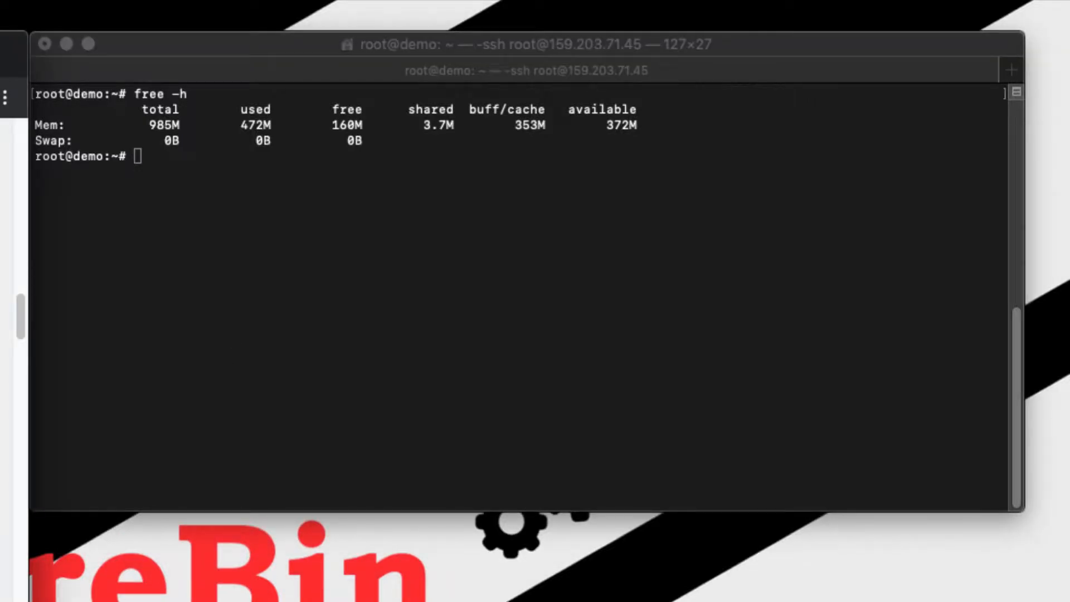
pyautogui.write('sudo fallocate -l 2G /swapfile')
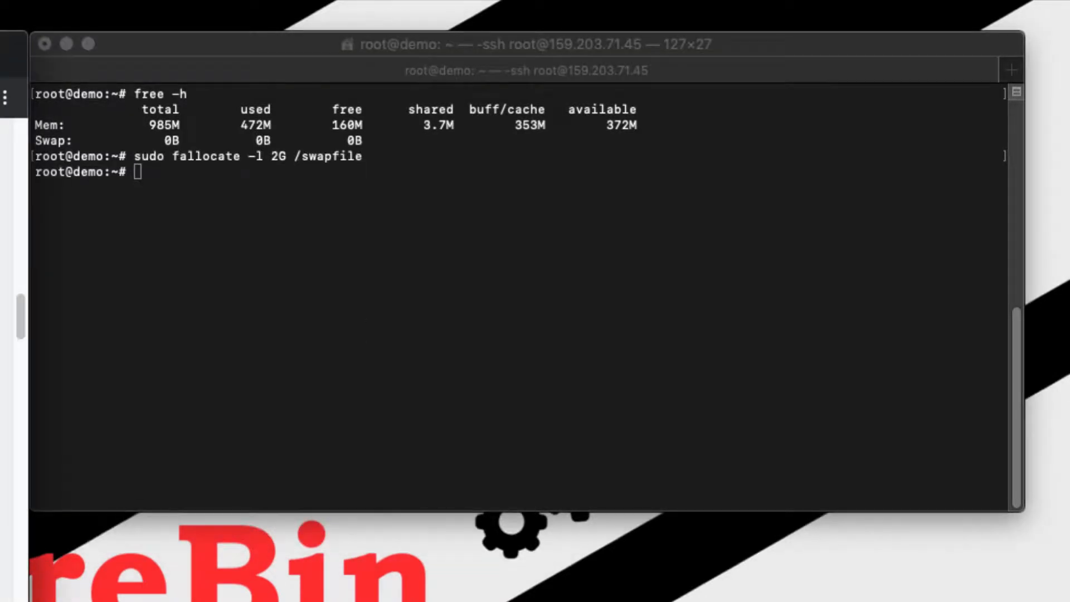
pyautogui.write('ls -lh /swapfile')
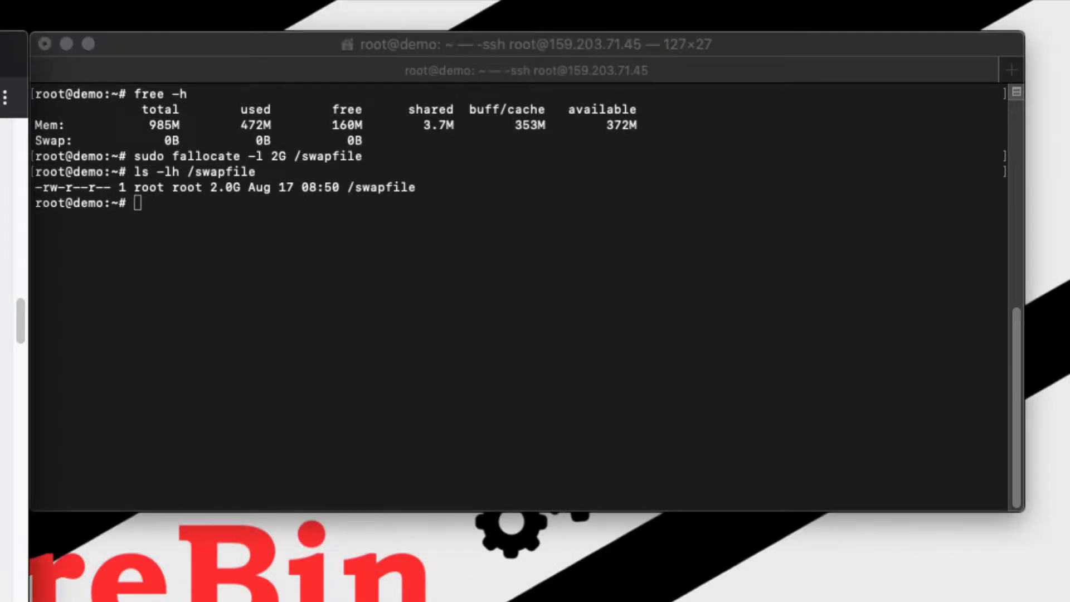
pyautogui.moveTo(451, 319)
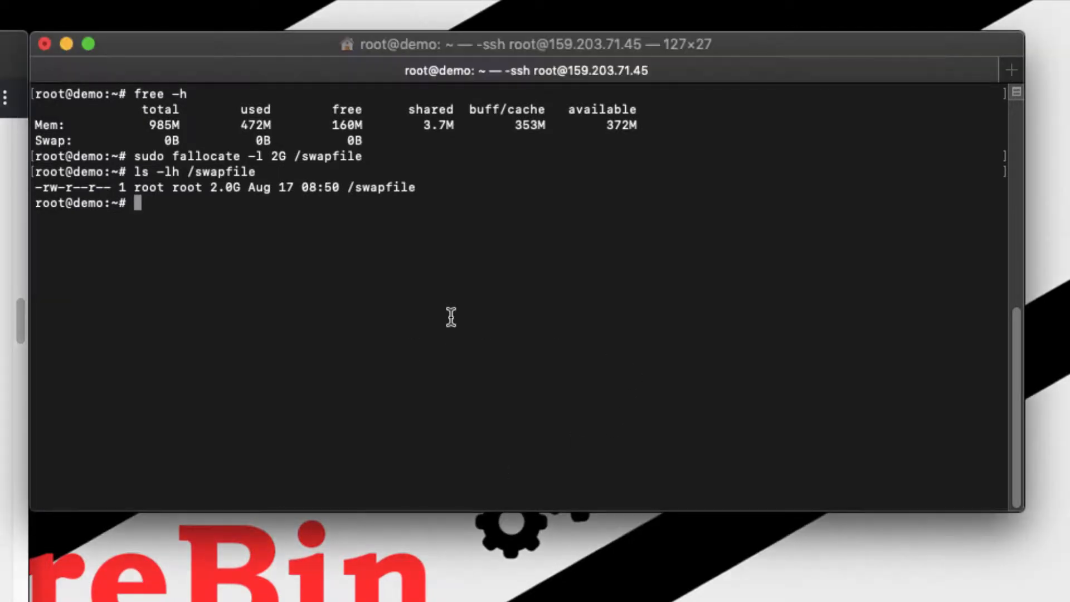
pyautogui.write('sudo chmod 600 /swapfile')
pyautogui.write('sudo mkswap /swapfile')
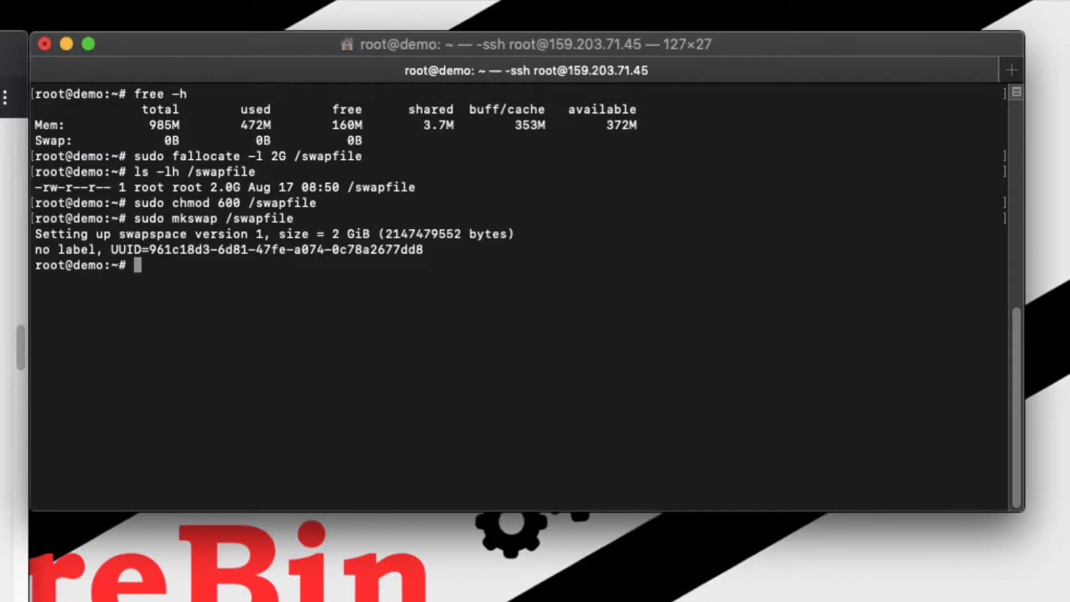
pyautogui.write('sudo swapon /swapfile')
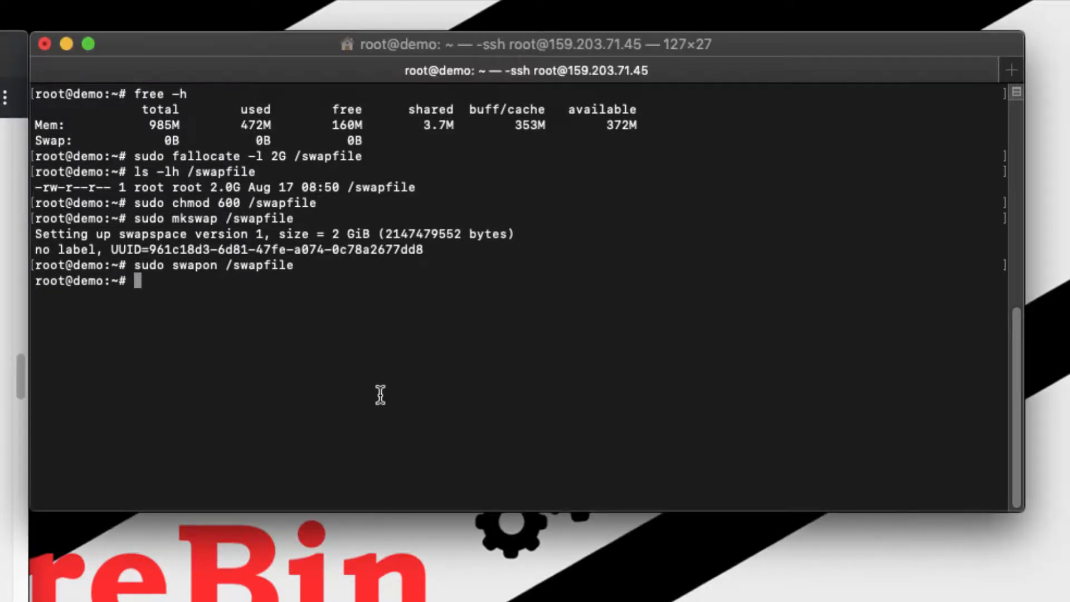
pyautogui.write('free -h')
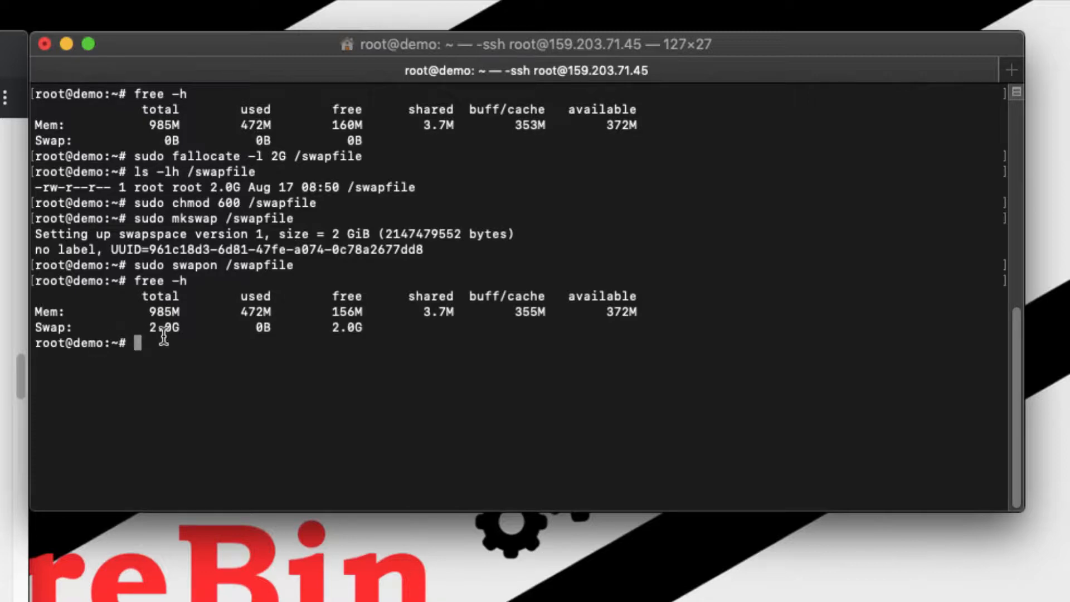
pyautogui.moveTo(150, 231)
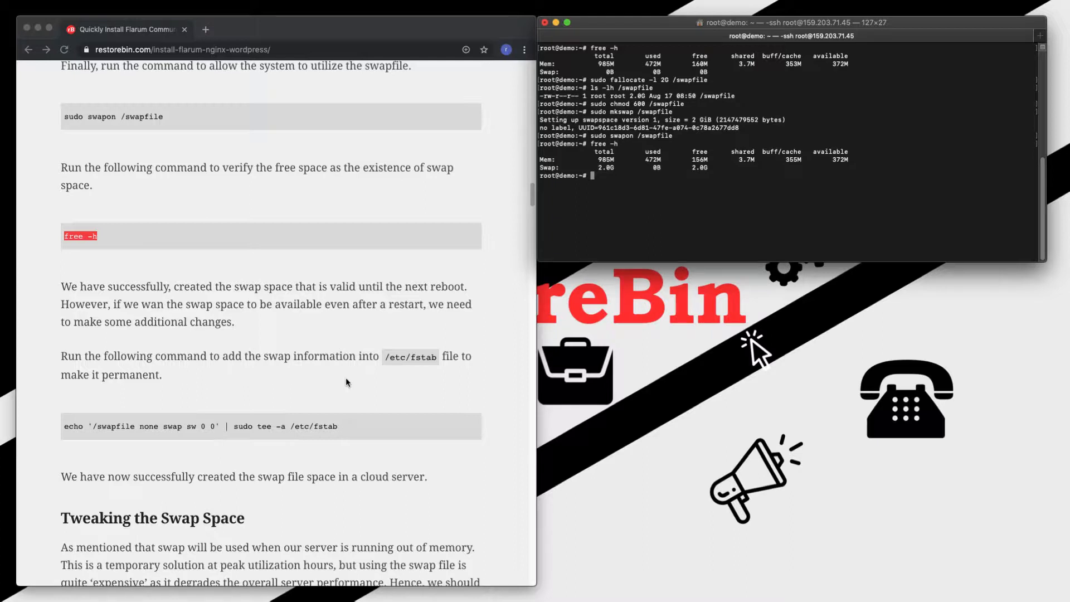
pyautogui.moveTo(337, 466)
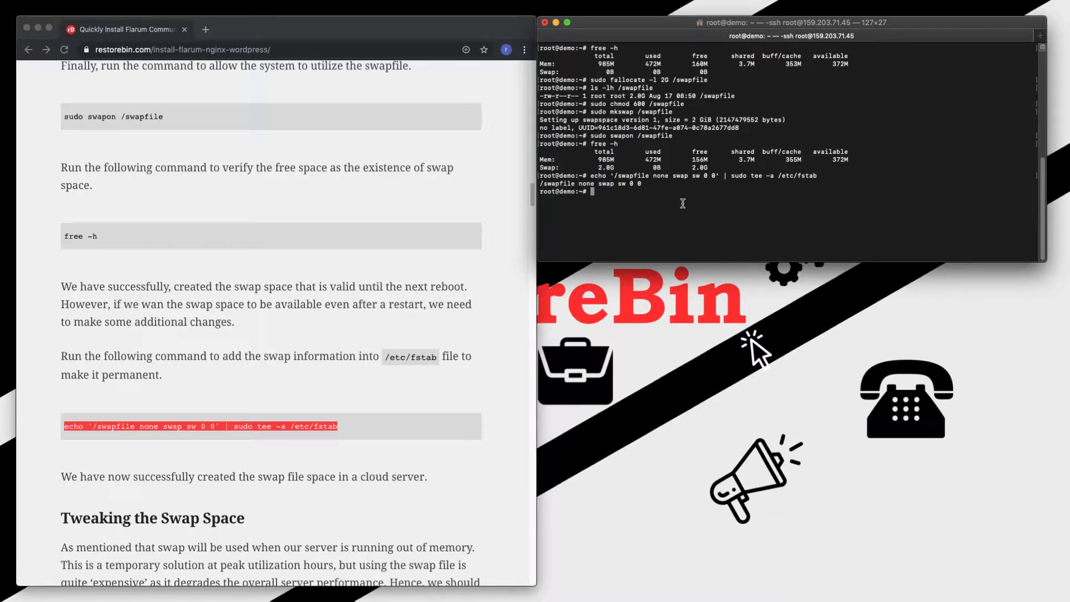
# - Scroll the guide through the step persisting the swapfile in /etc/fstab
pyautogui.scroll(-3)
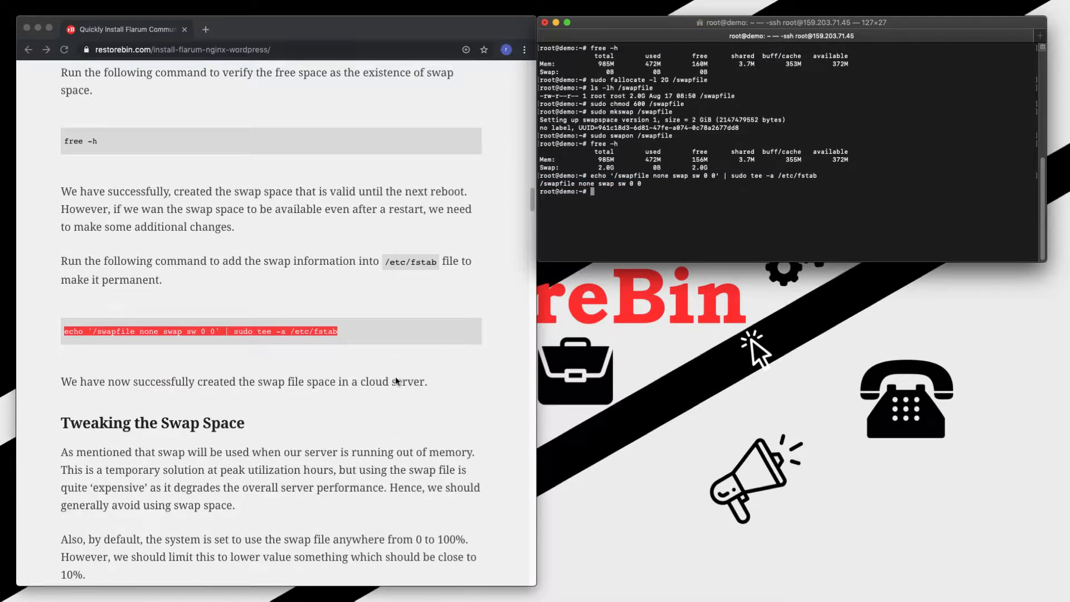
pyautogui.scroll(-3)
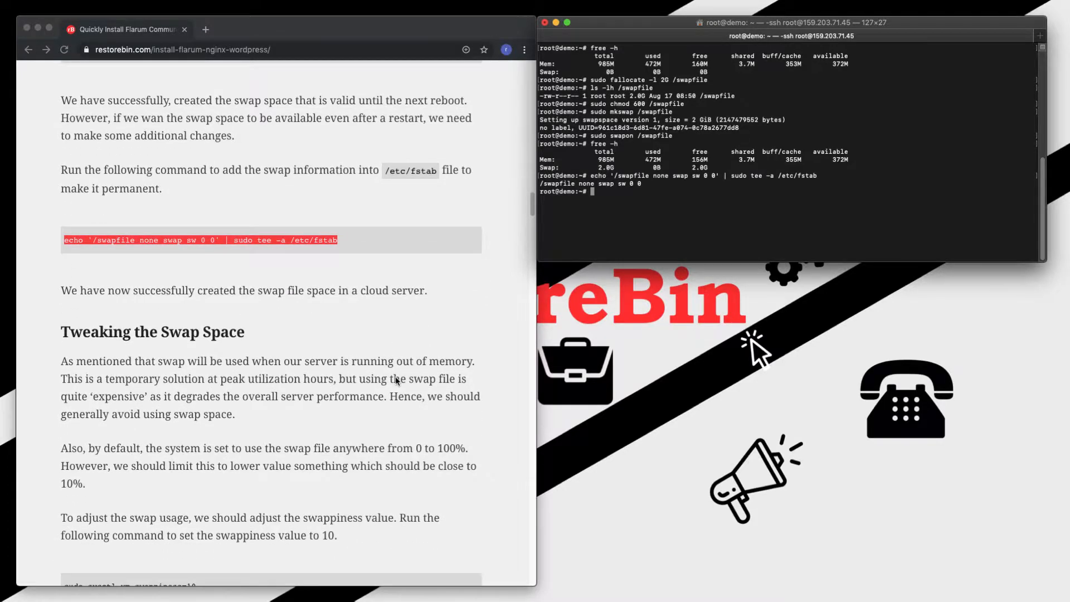
pyautogui.scroll(-3)
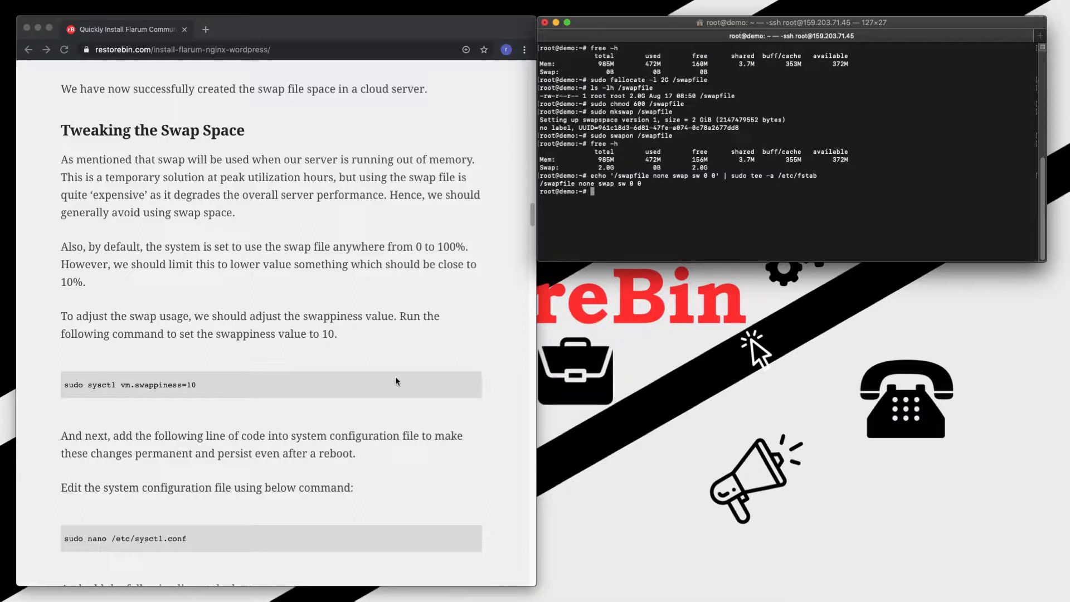
pyautogui.scroll(-3)
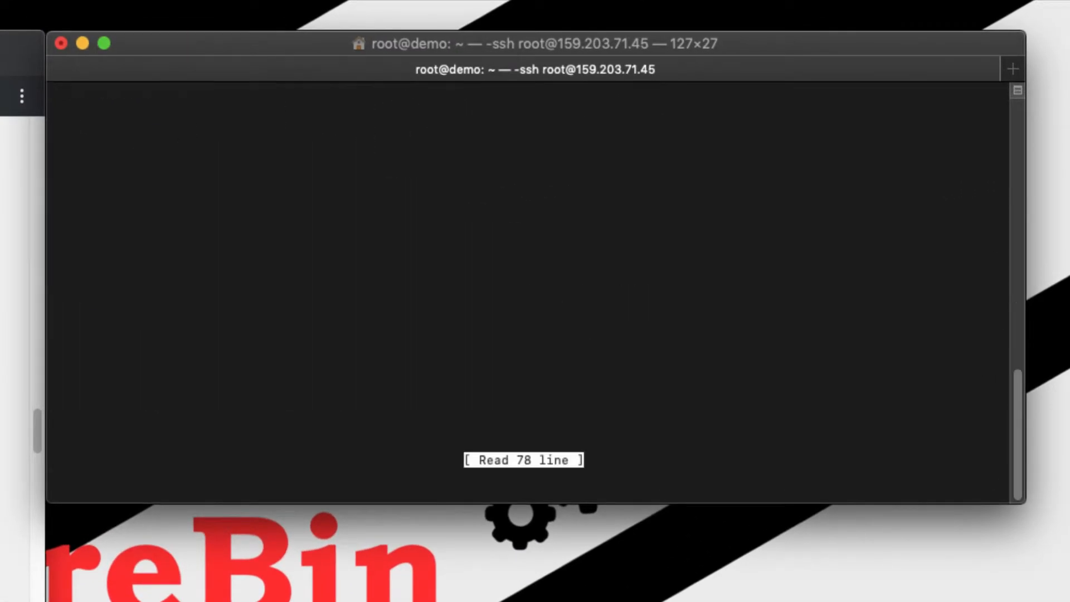
# - Append vm.swappiness=10 to the bottom of /etc/sysctl.conf in nano and save
pyautogui.press('Enter')
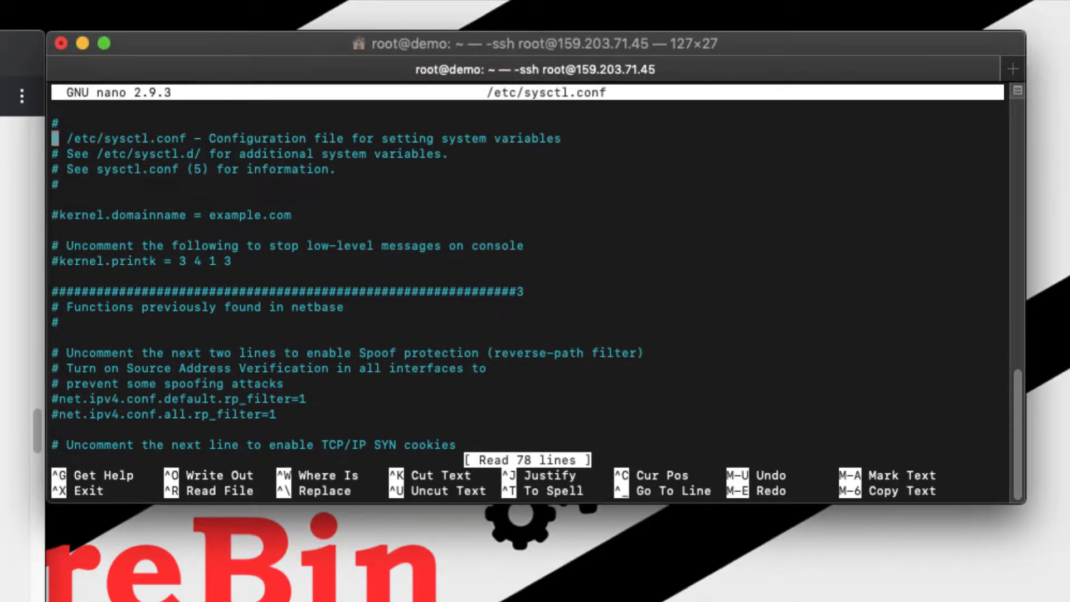
pyautogui.scroll(-3)
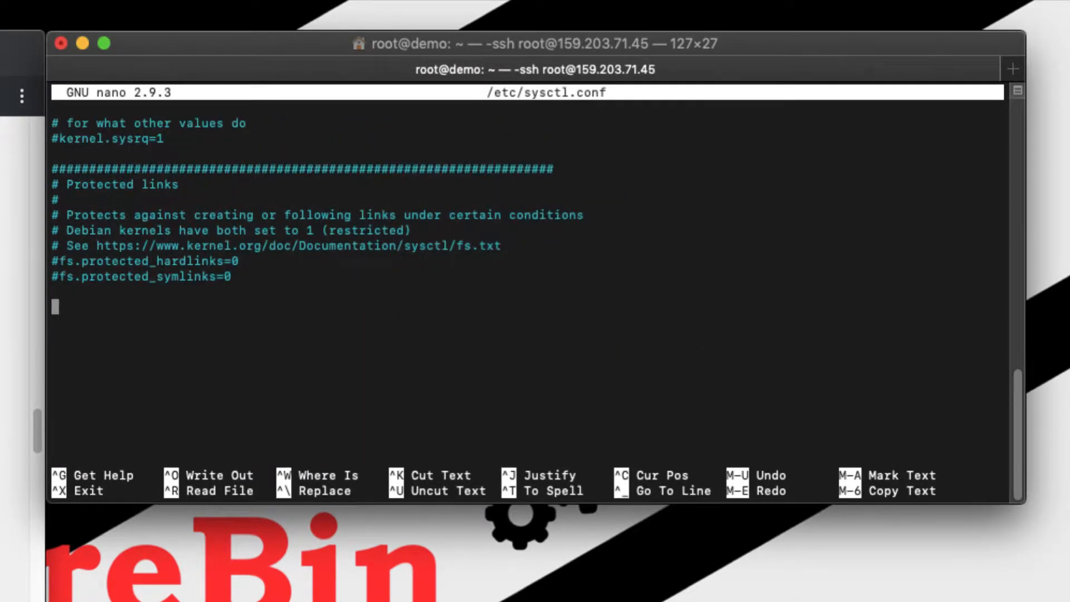
pyautogui.write('vm.swappiness=10')
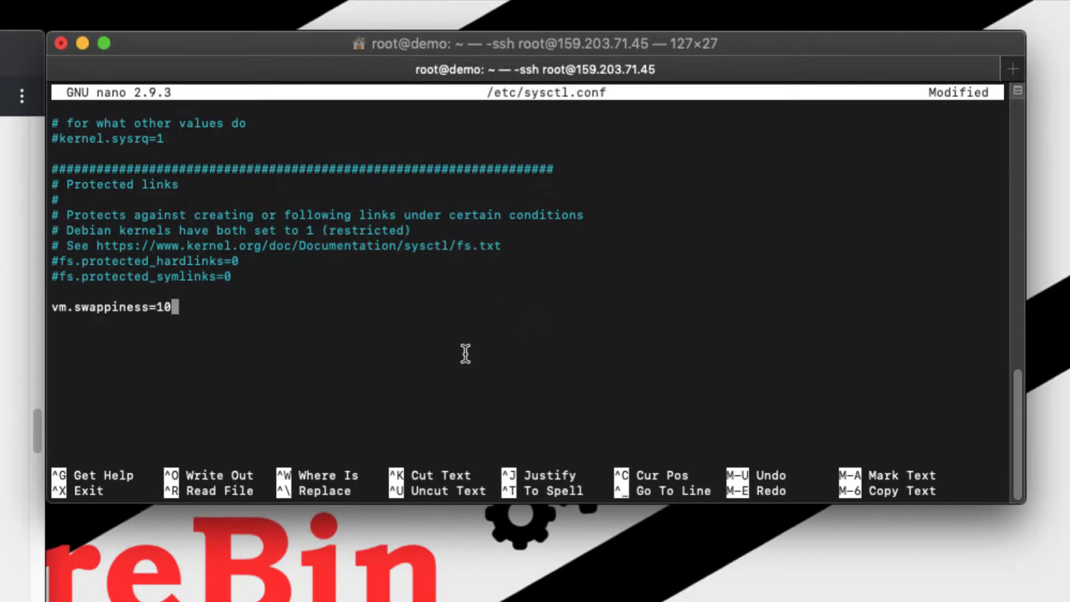
pyautogui.press('ctrl+o')
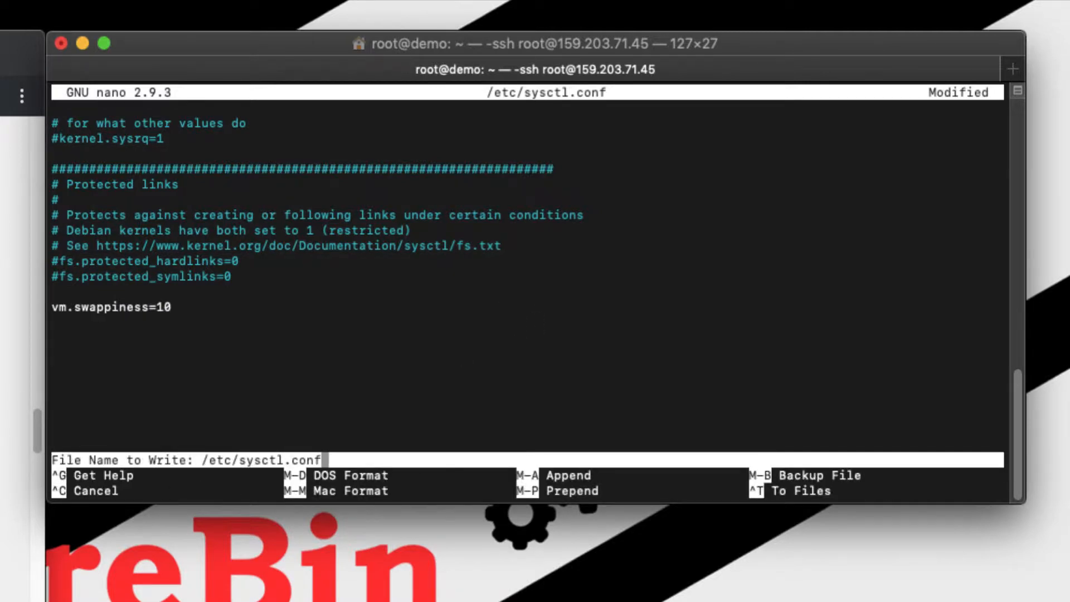
pyautogui.press('enter')
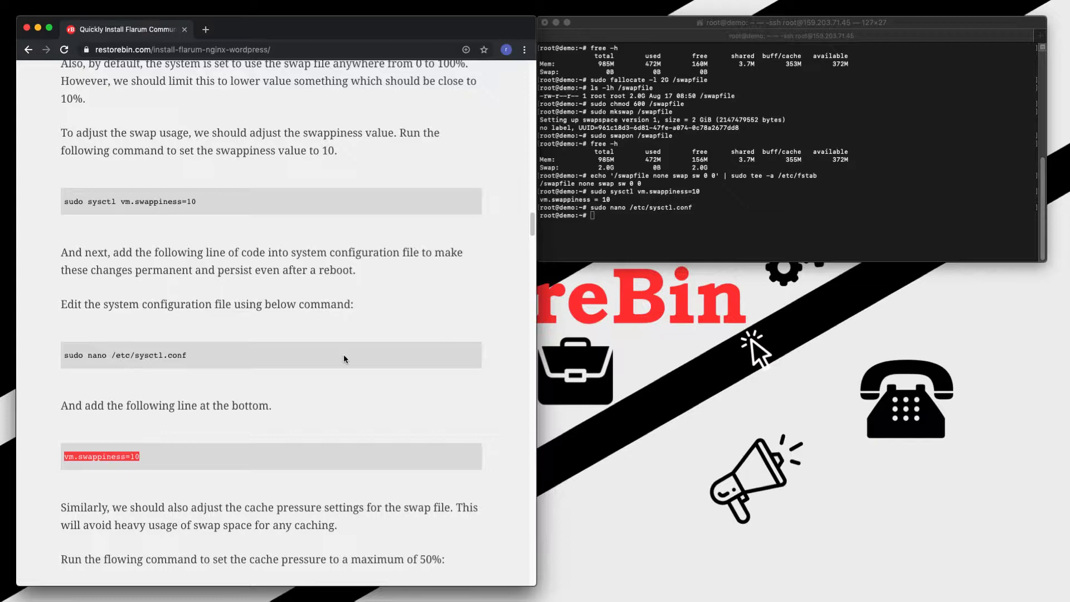
# - Set vm.vfs_cache_pressure=50 with sysctl and add it to /etc/sysctl.conf in nano
pyautogui.scroll(-3)
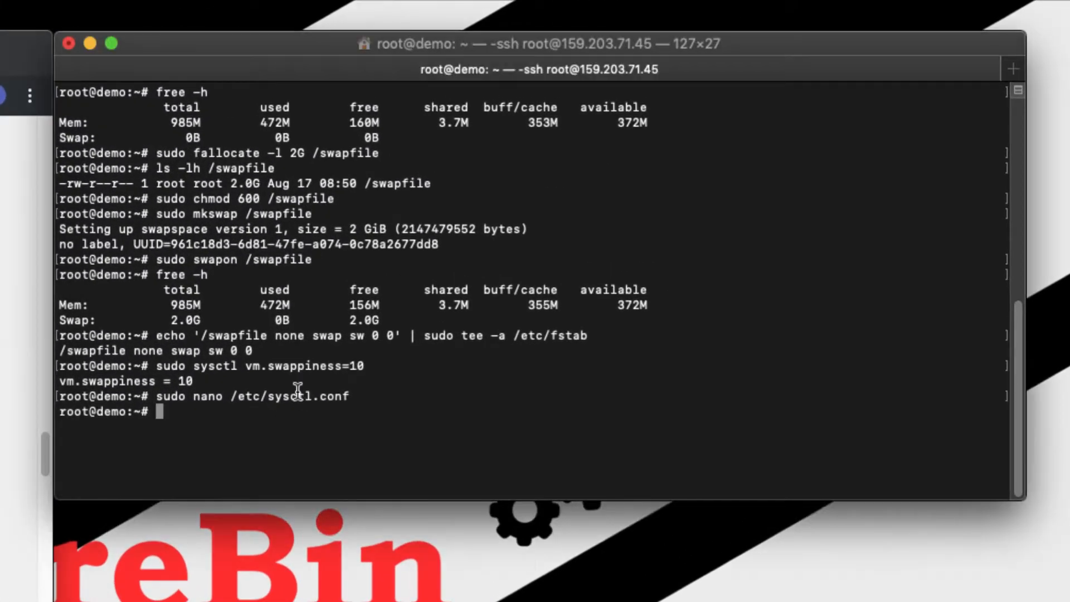
pyautogui.write('sudo sysctl vm.vfs_cache_pressure=50')
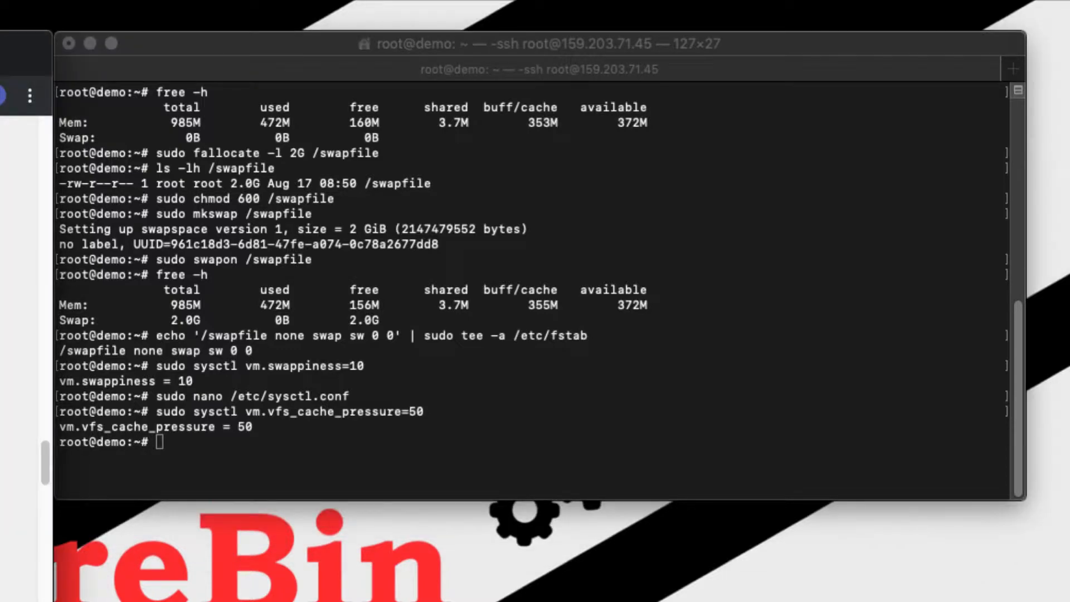
pyautogui.write('sudo nano /etc/sysctl.conf')
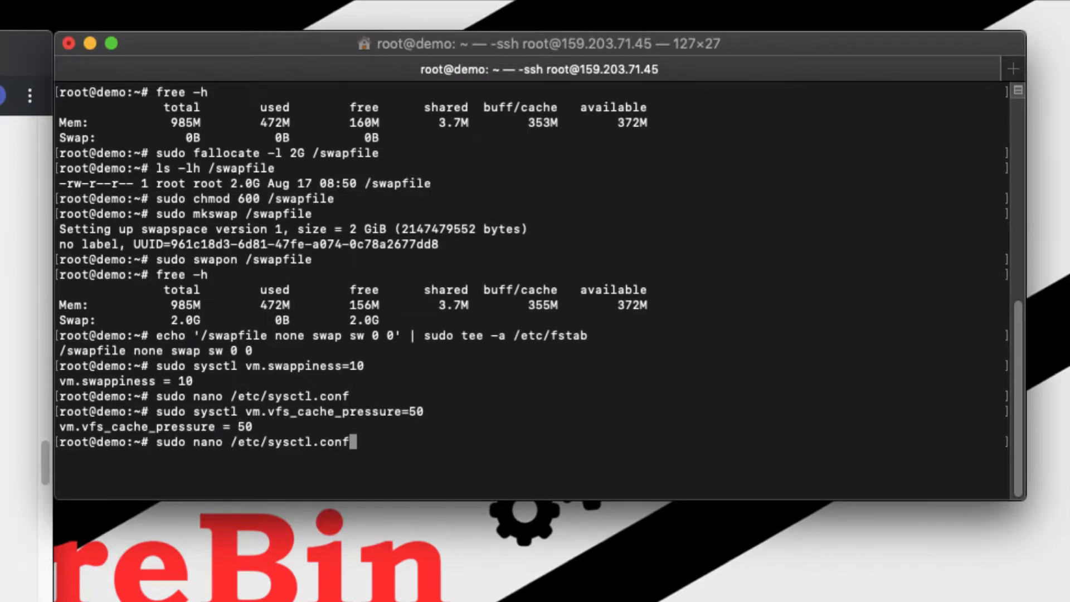
pyautogui.press('Return')
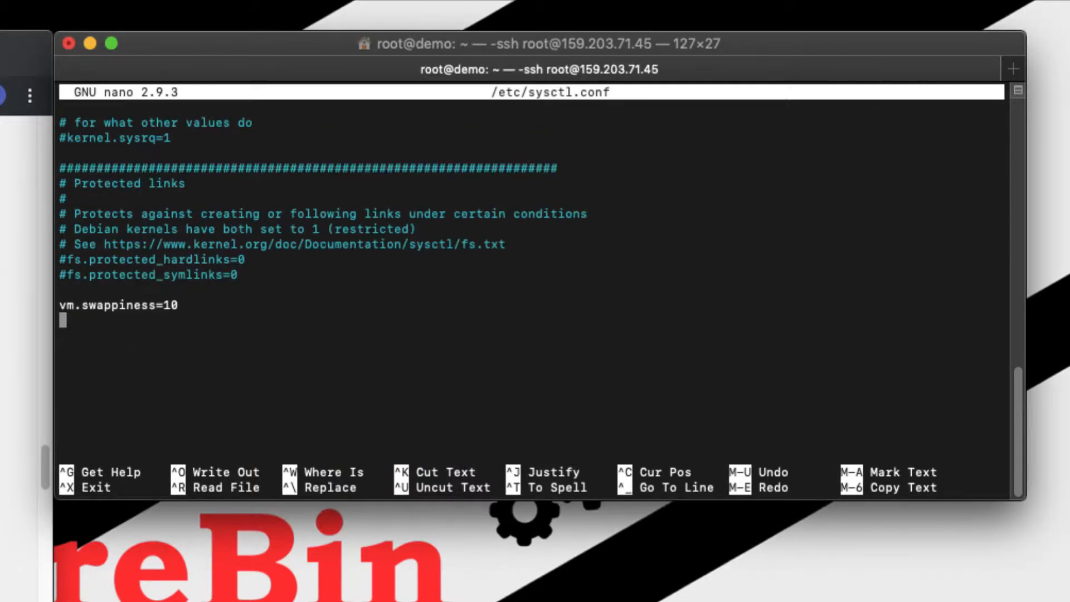
pyautogui.write('vm.vfs_cache_pressure=50')
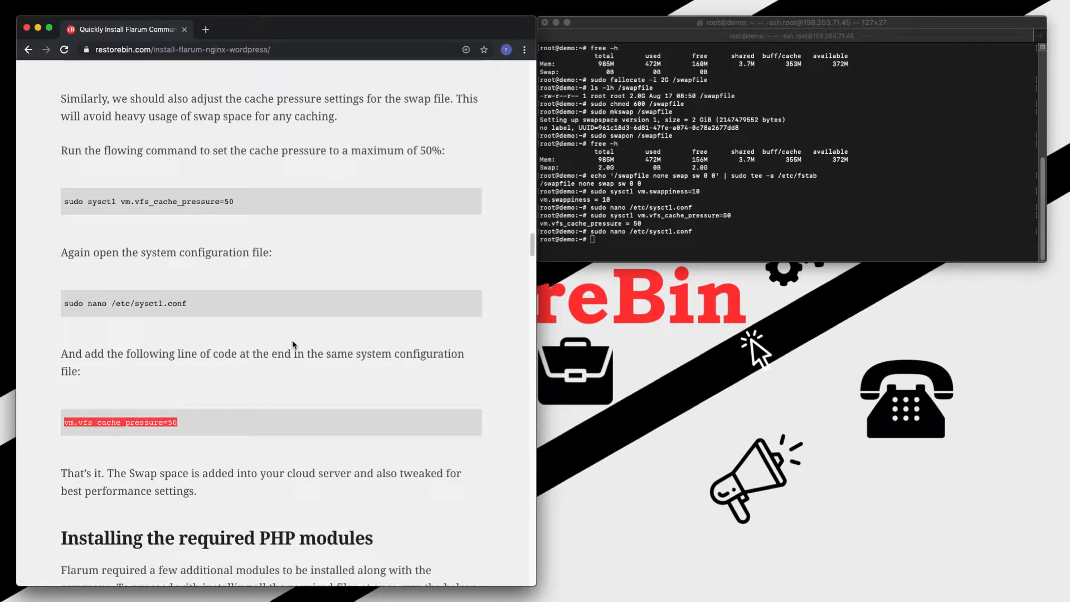
# - Scroll the guide through the PHP 7.3 module install and pdo_mysql enable commands
pyautogui.scroll(-3)
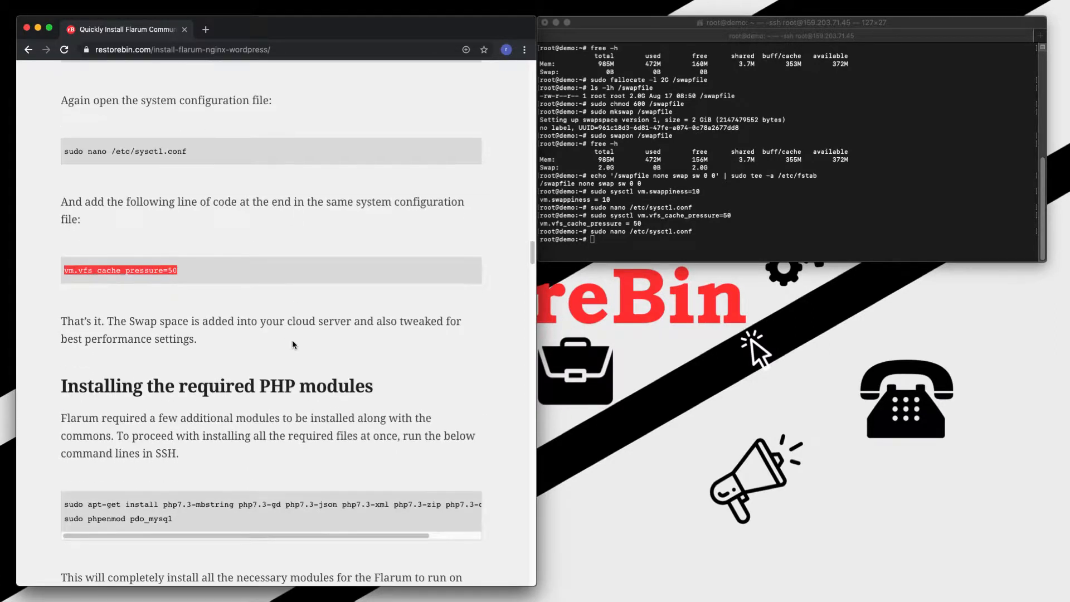
pyautogui.scroll(-3)
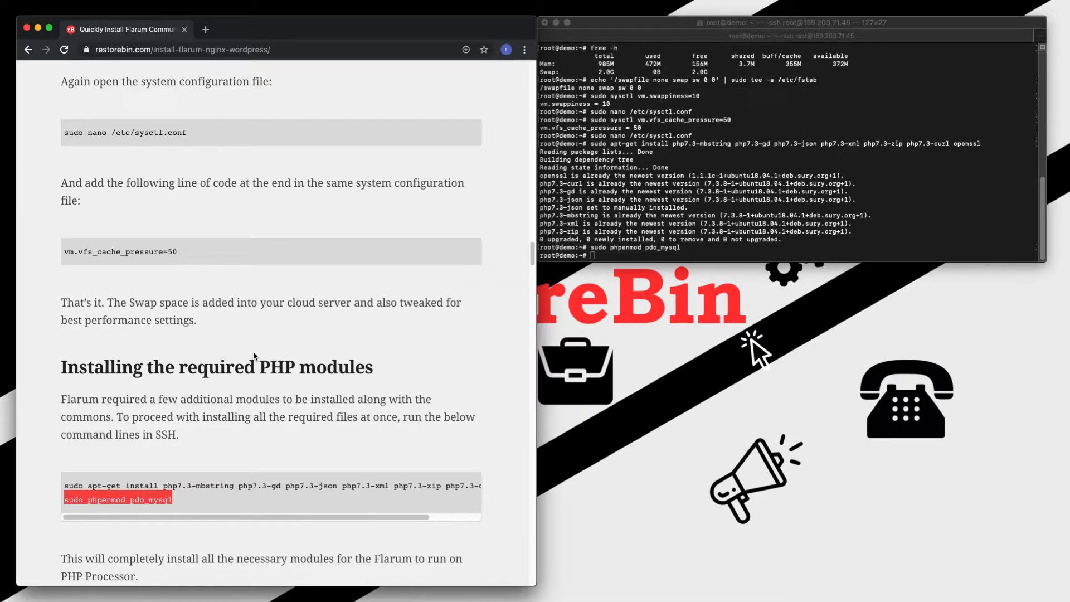
pyautogui.scroll(-3)
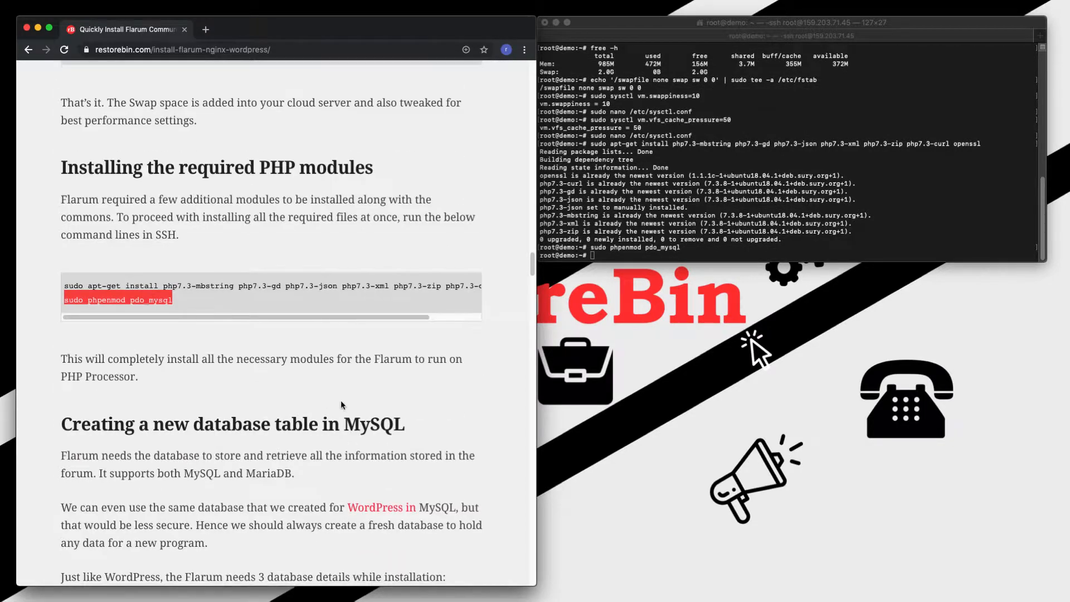
pyautogui.scroll(-3)
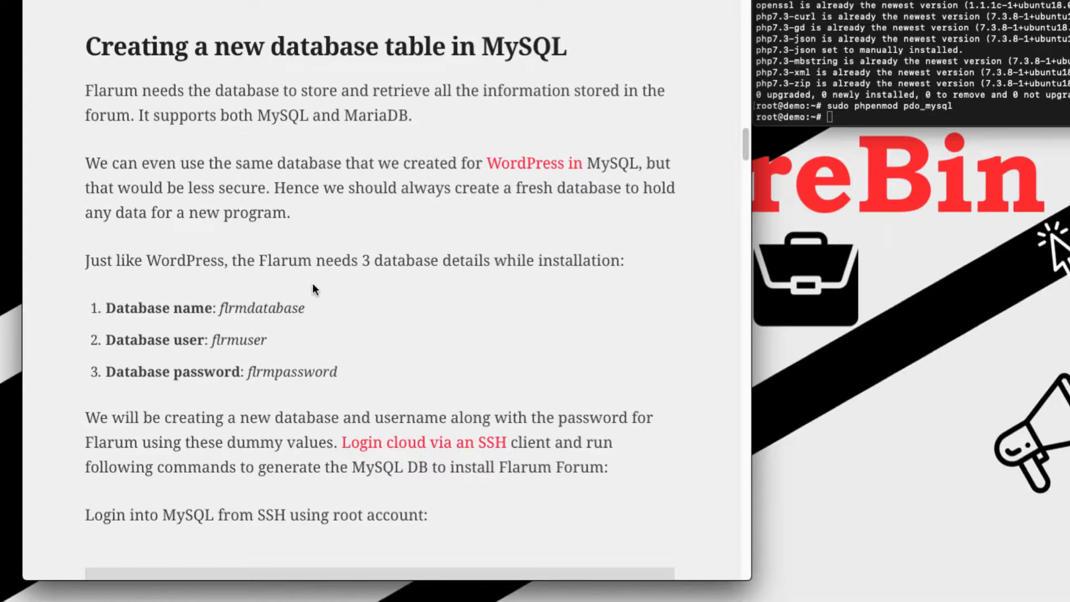
pyautogui.scroll(-3)
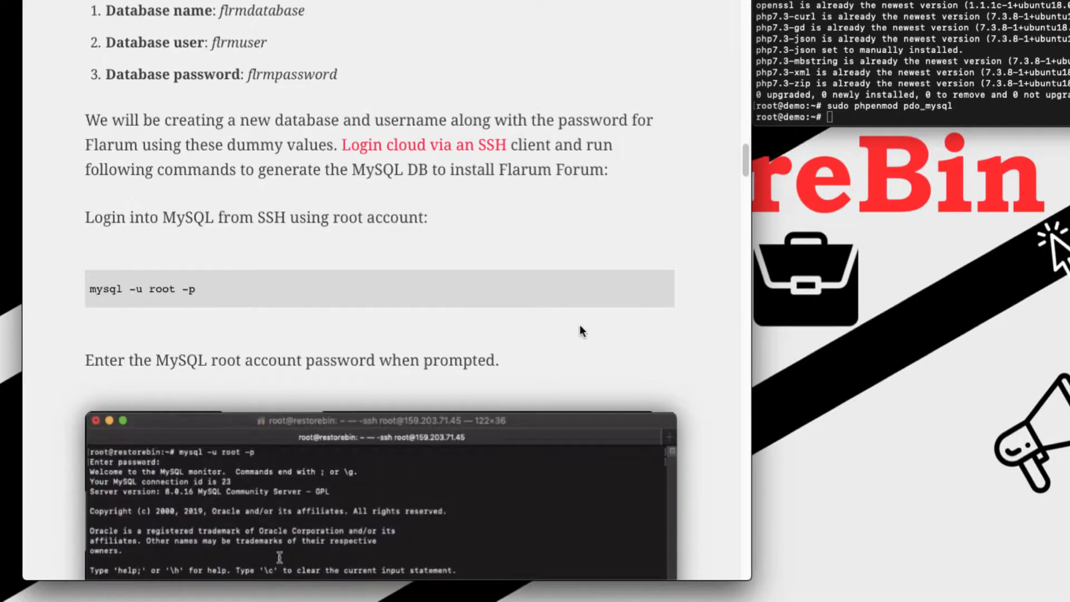
pyautogui.scroll(-3)
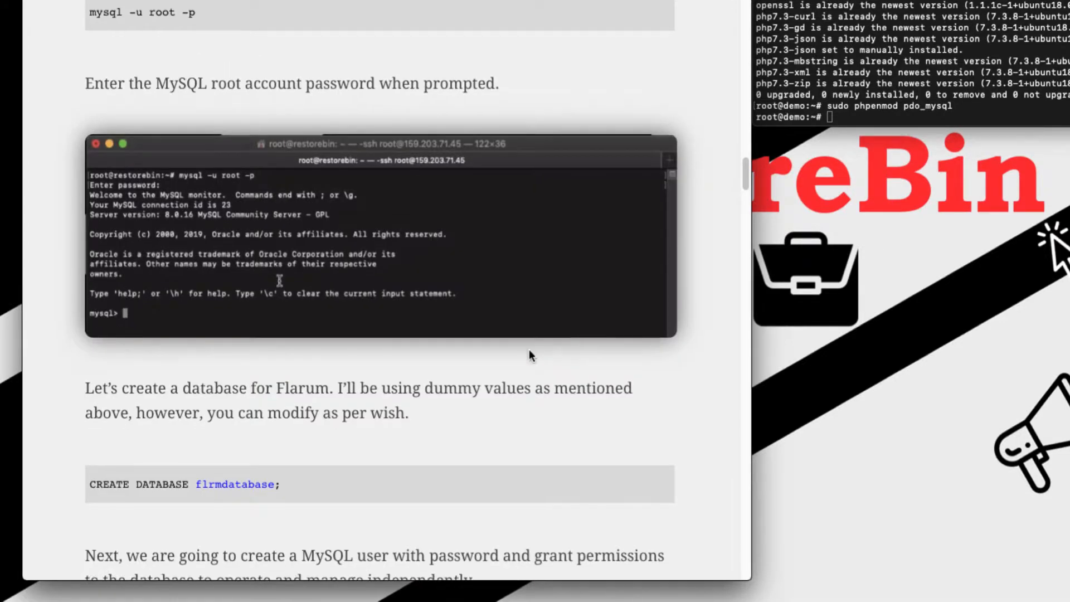
pyautogui.scroll(-3)
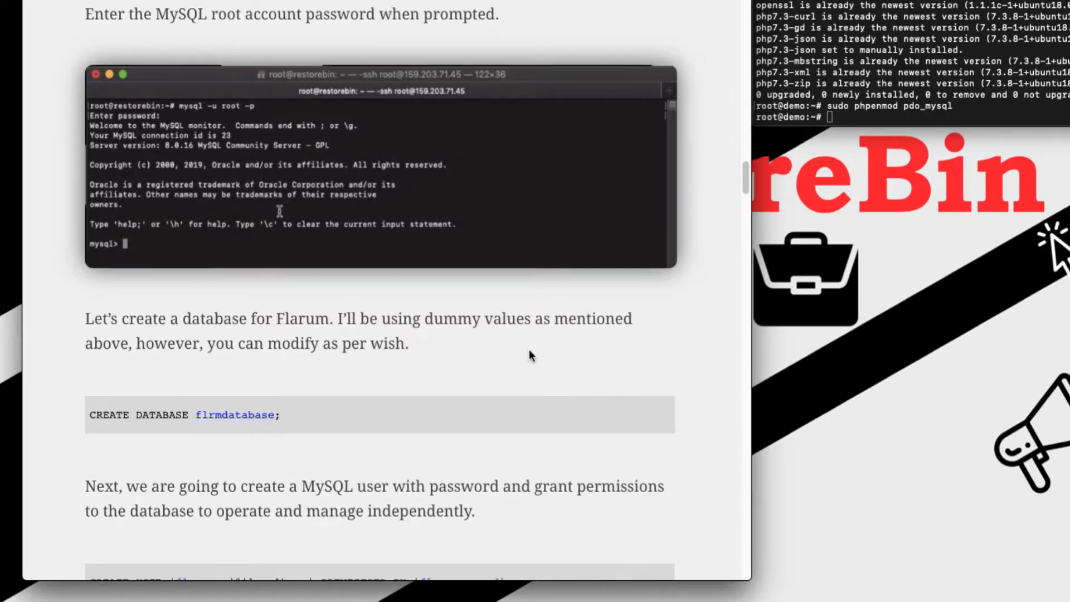
pyautogui.scroll(-3)
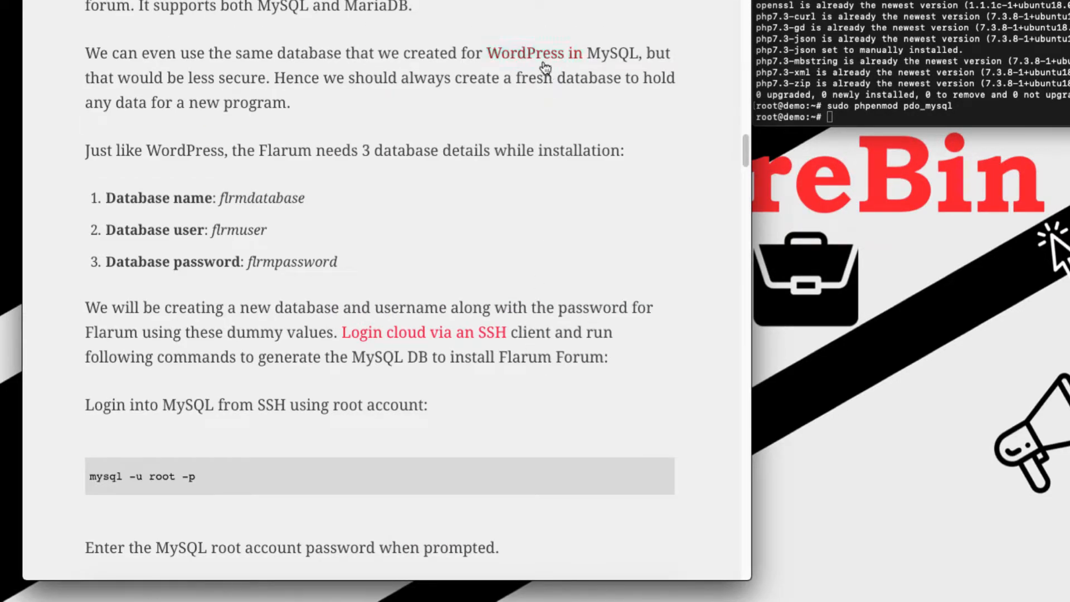
pyautogui.moveTo(550, 116)
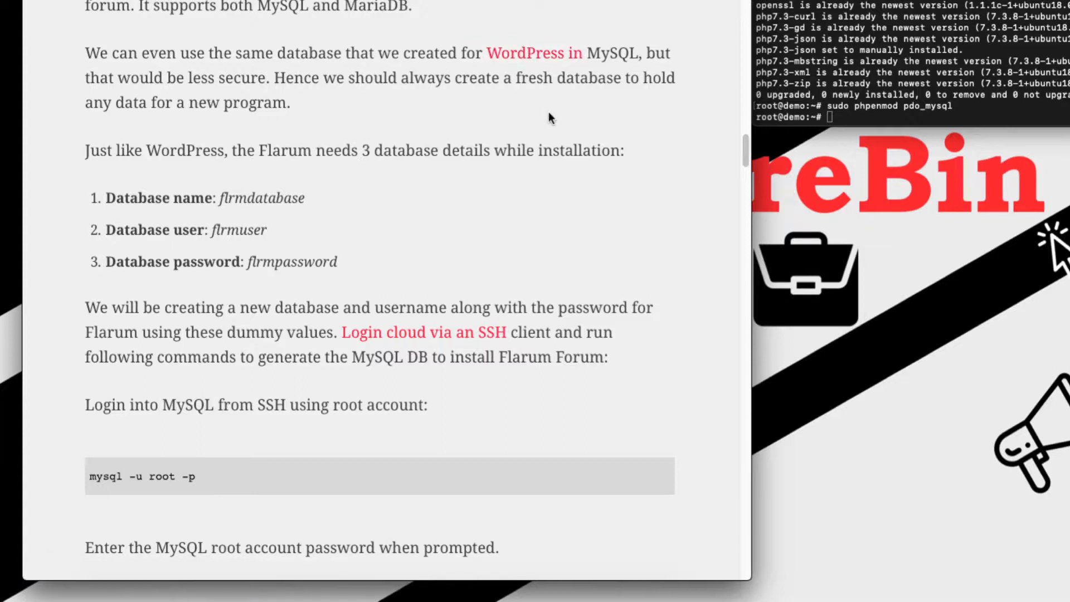
pyautogui.moveTo(553, 130)
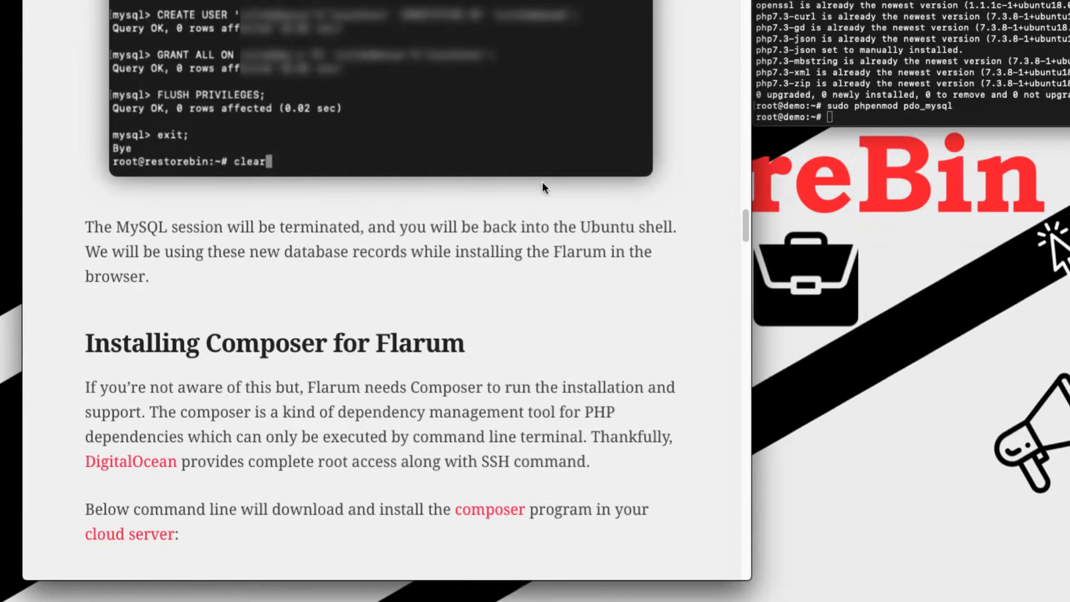
# - Move composer.phar to /usr/local/bin/composer
pyautogui.scroll(-3)
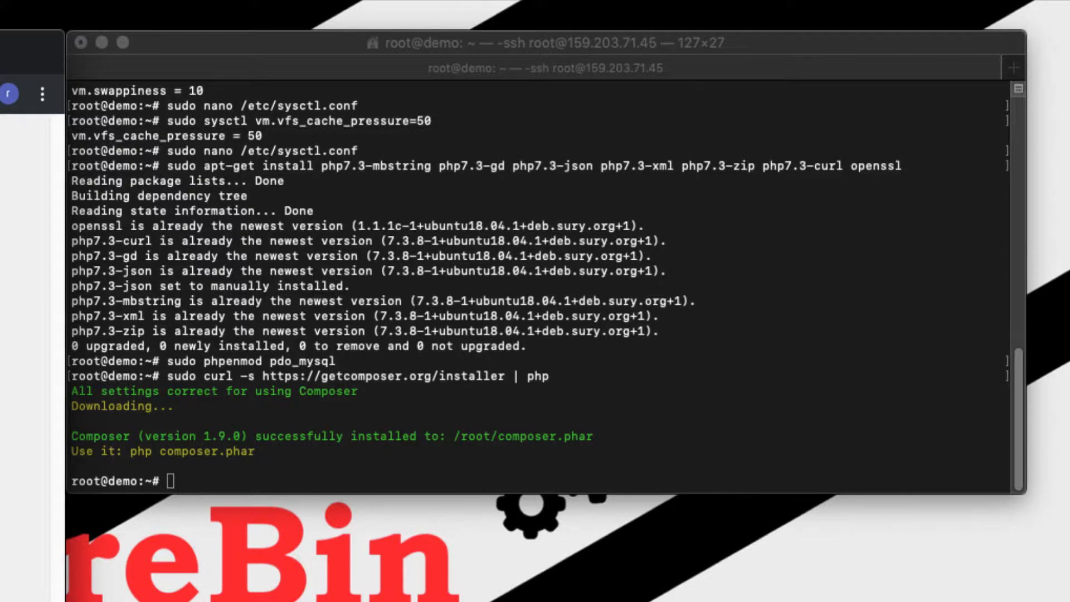
pyautogui.write('sudo mv composer.phar /usr/local/bin/composer')
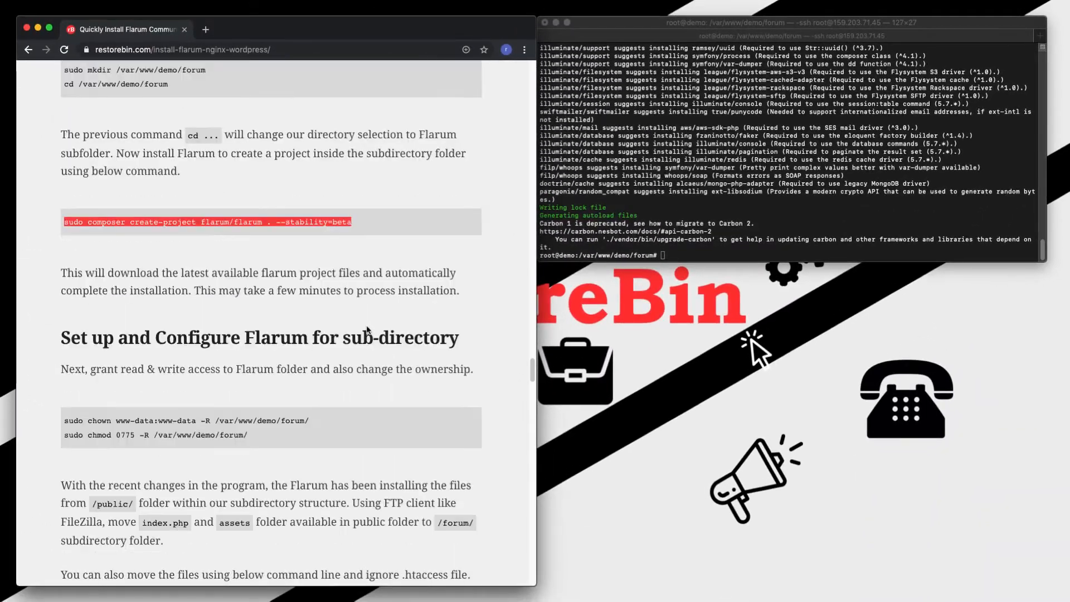
# - Copy the www-data chown, chmod 0775 and public/* move commands from the guide
pyautogui.scroll(-3)
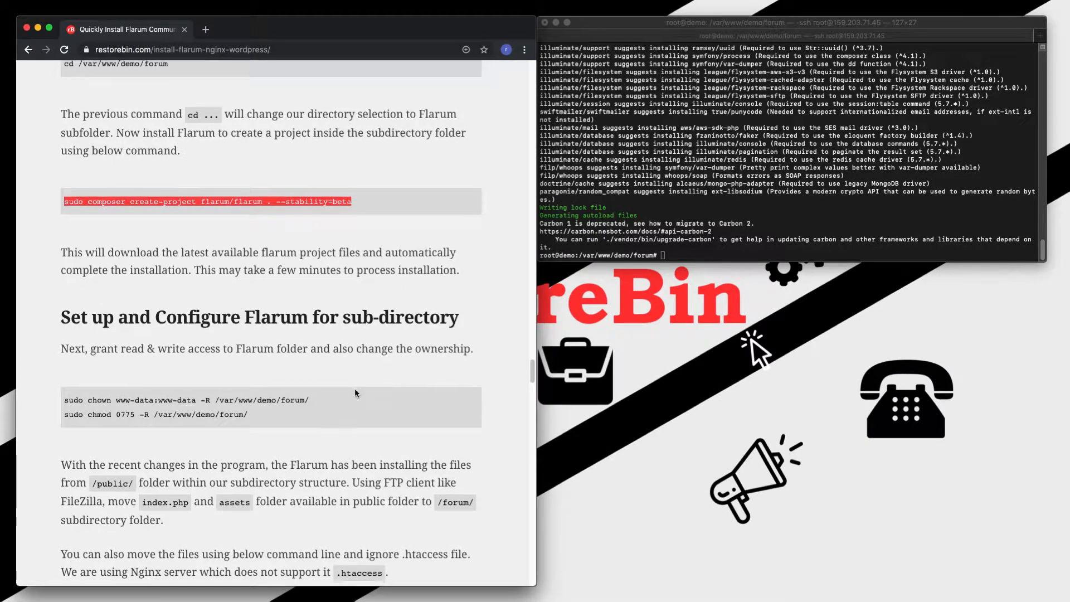
pyautogui.scroll(-3)
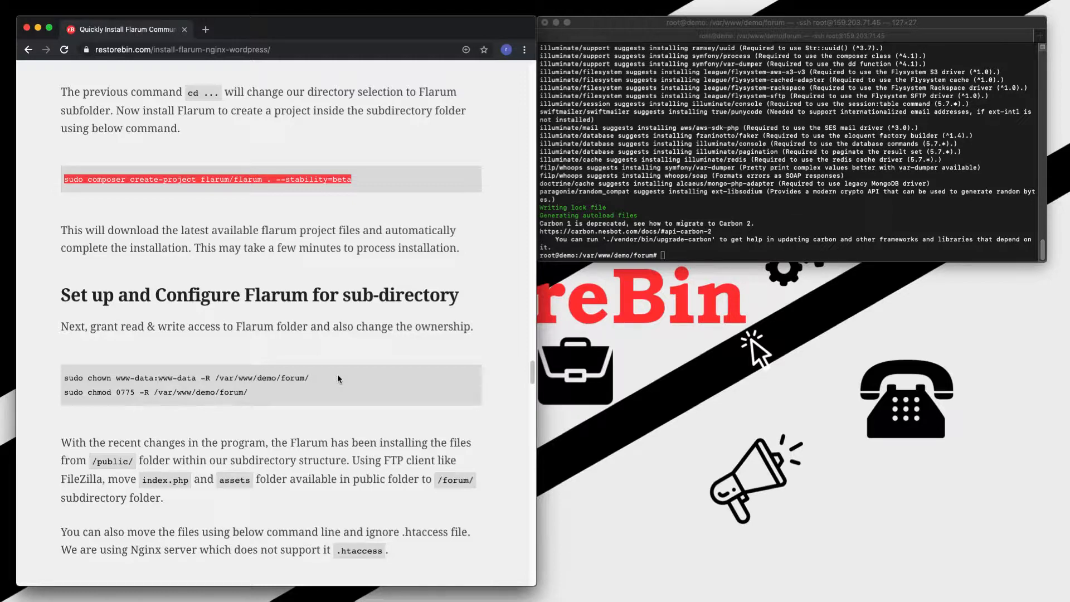
pyautogui.doubleClick(186, 377)
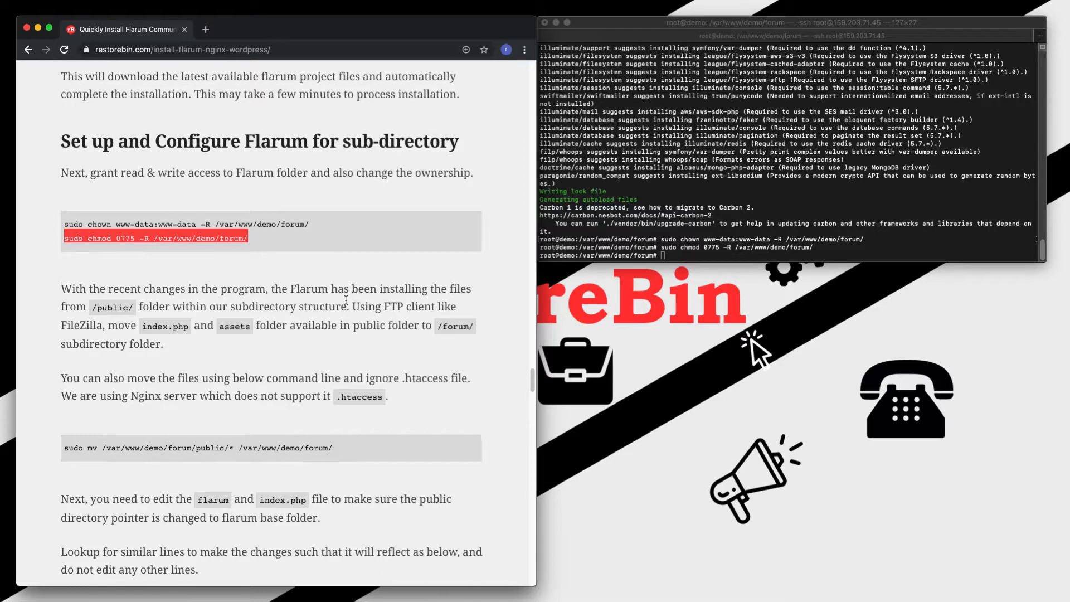
pyautogui.moveTo(347, 302)
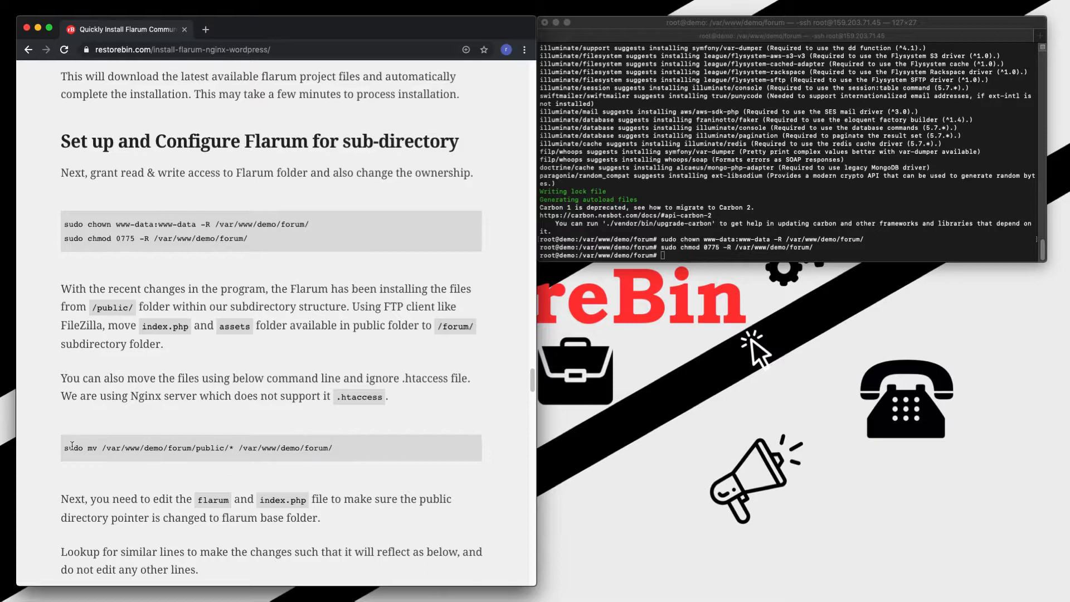
pyautogui.tripleClick(198, 448)
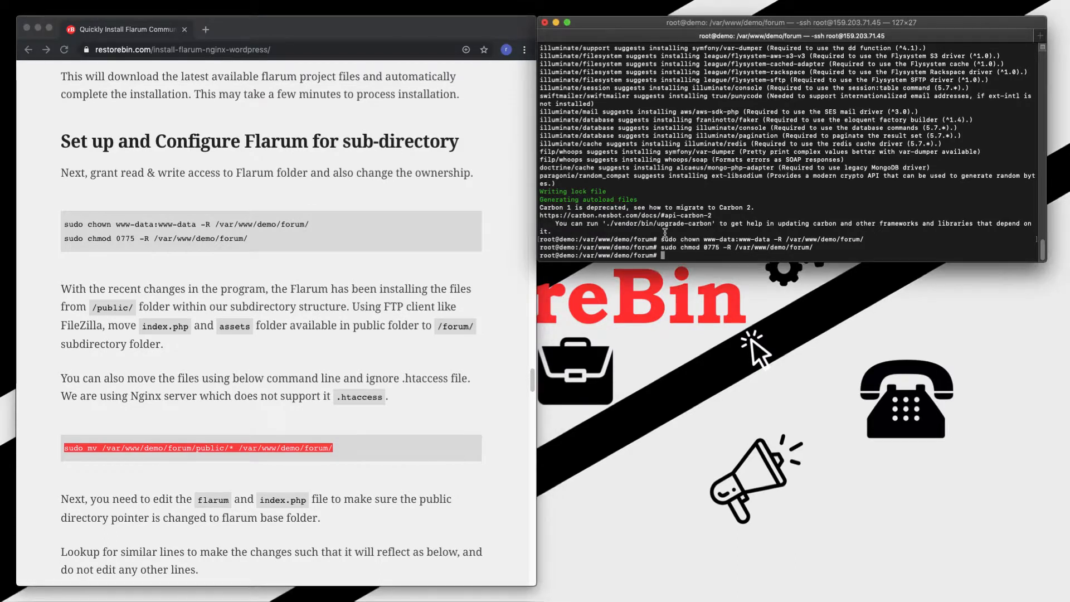
pyautogui.scroll(-3)
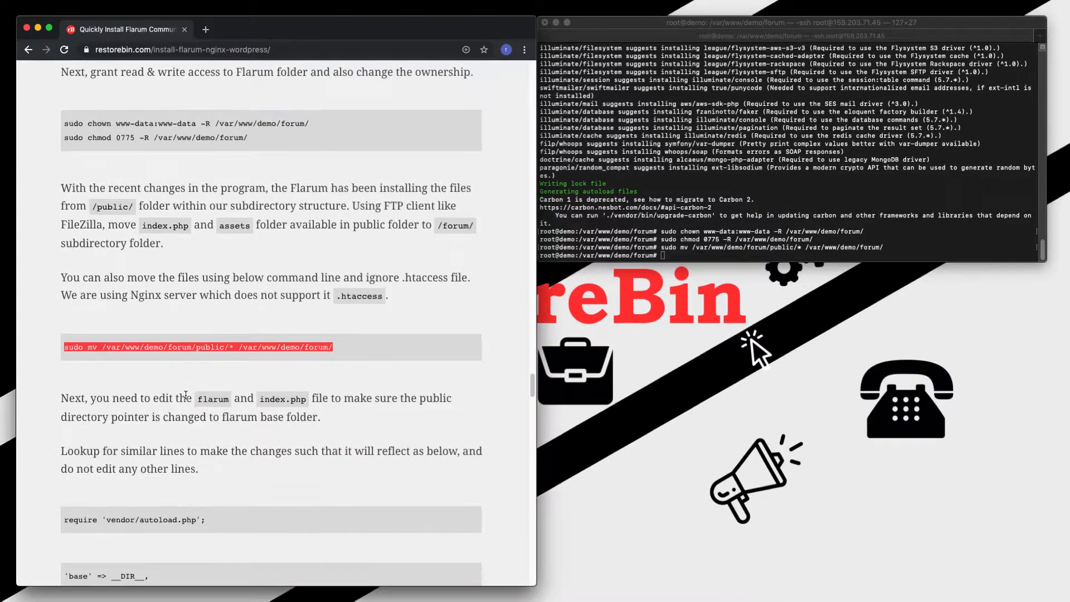
pyautogui.scroll(-3)
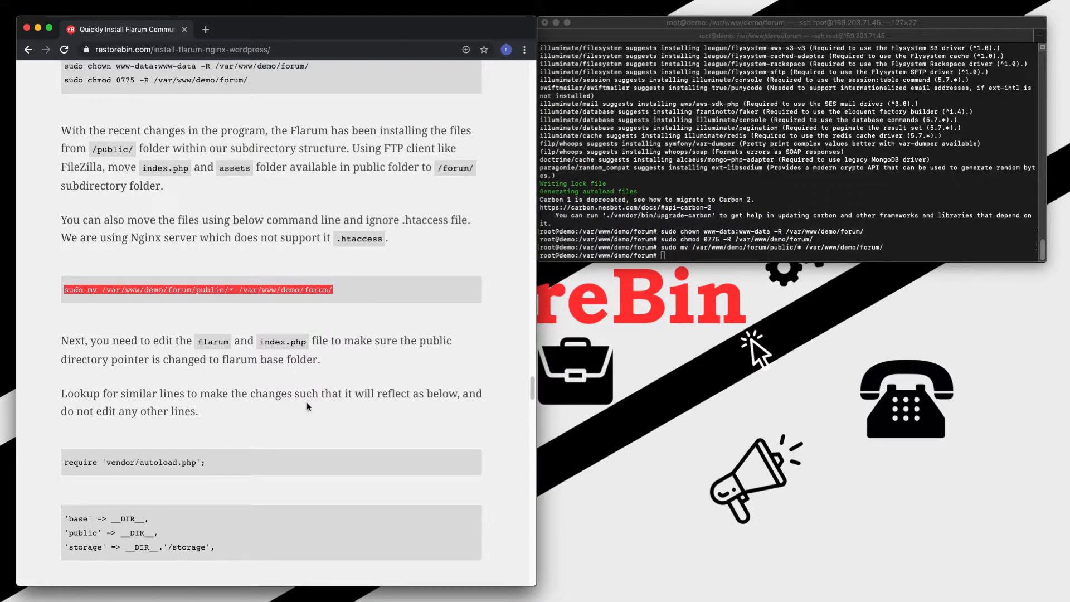
pyautogui.scroll(-3)
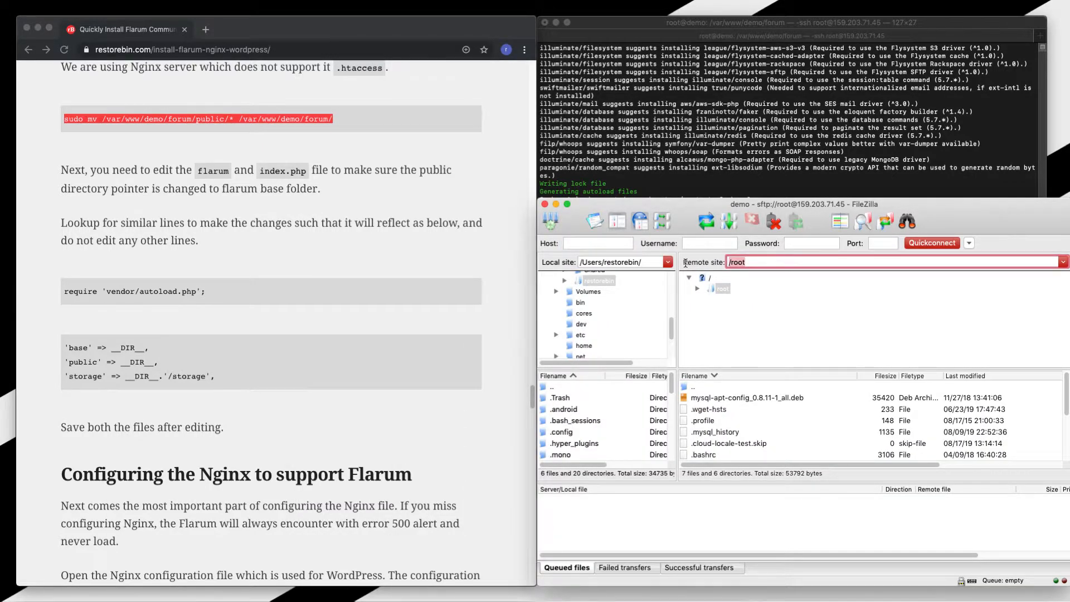
# - Browse FileZilla to /var/www/demo/forum/ and open index.php for editing
pyautogui.write('/var/www/demo/forum/')
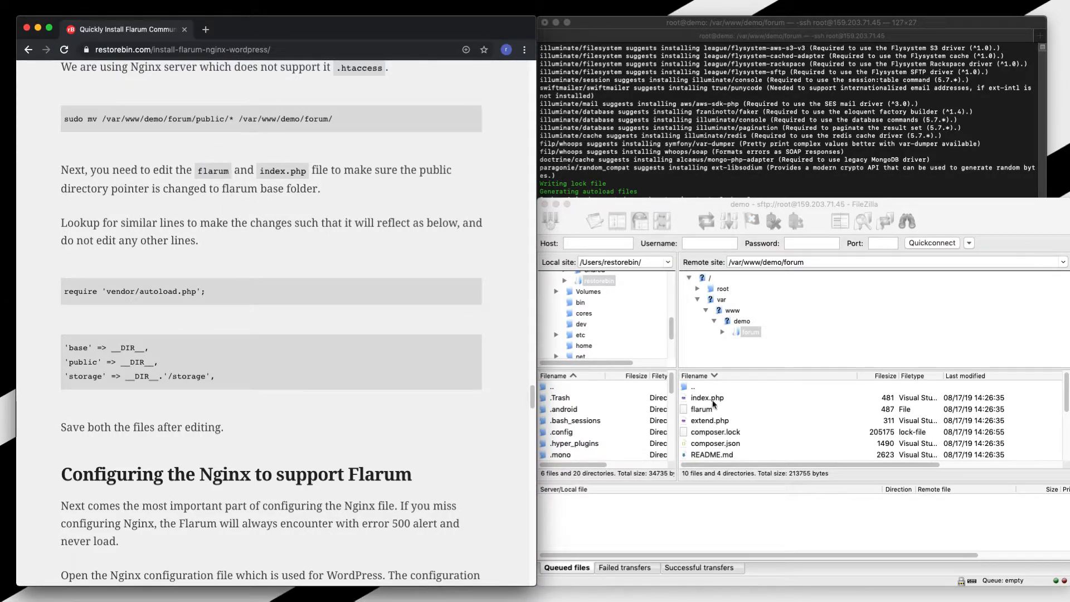
pyautogui.rightClick(708, 397)
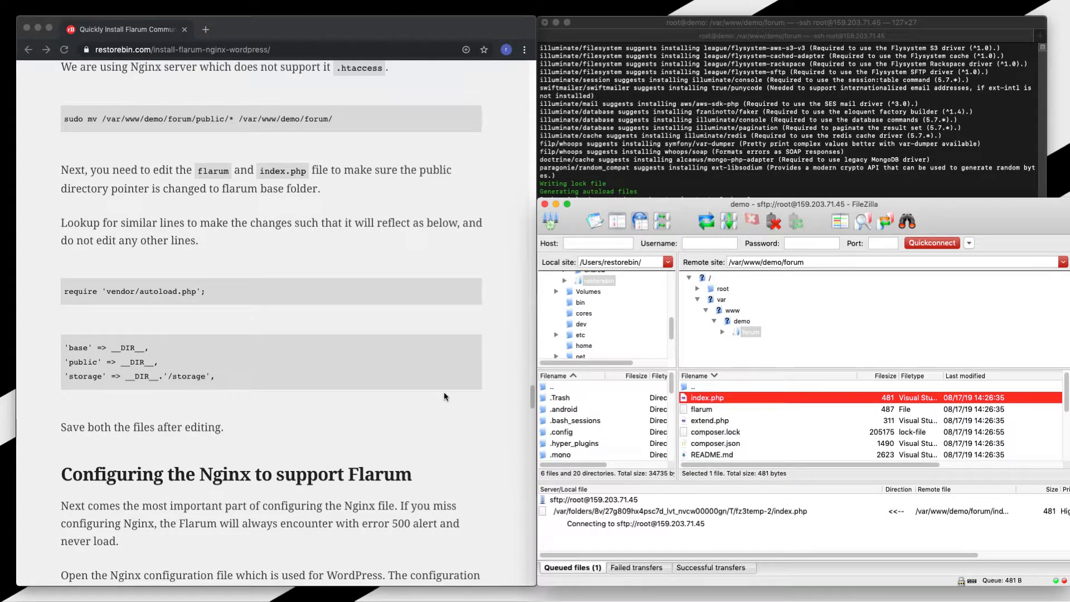
pyautogui.doubleClick(708, 397)
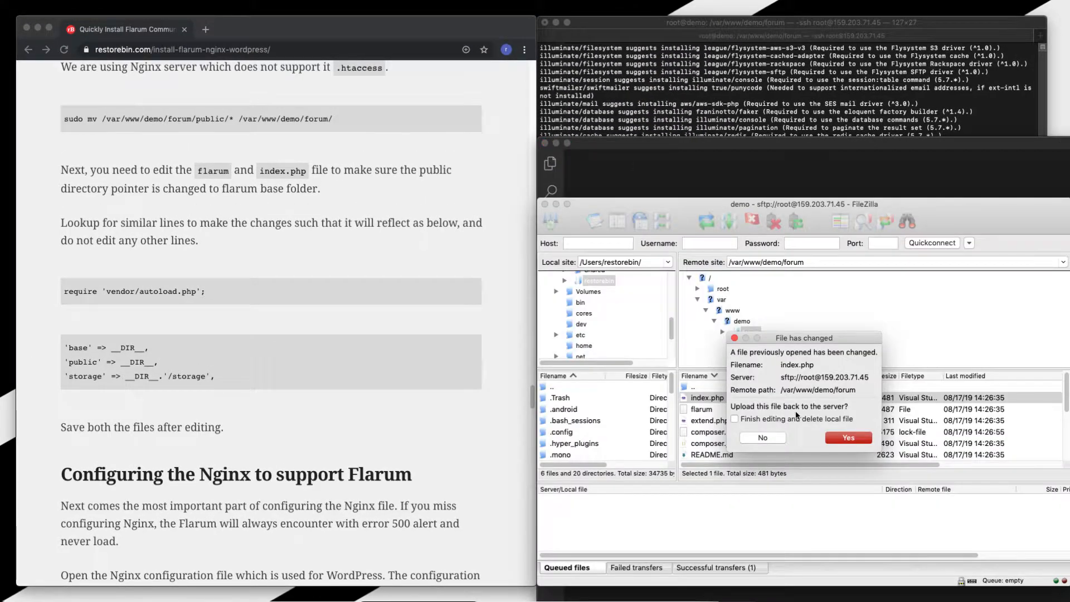
# - Upload index.php and change the flarum file's public path from __DIR__.'/public' to __DIR__
pyautogui.click(848, 437)
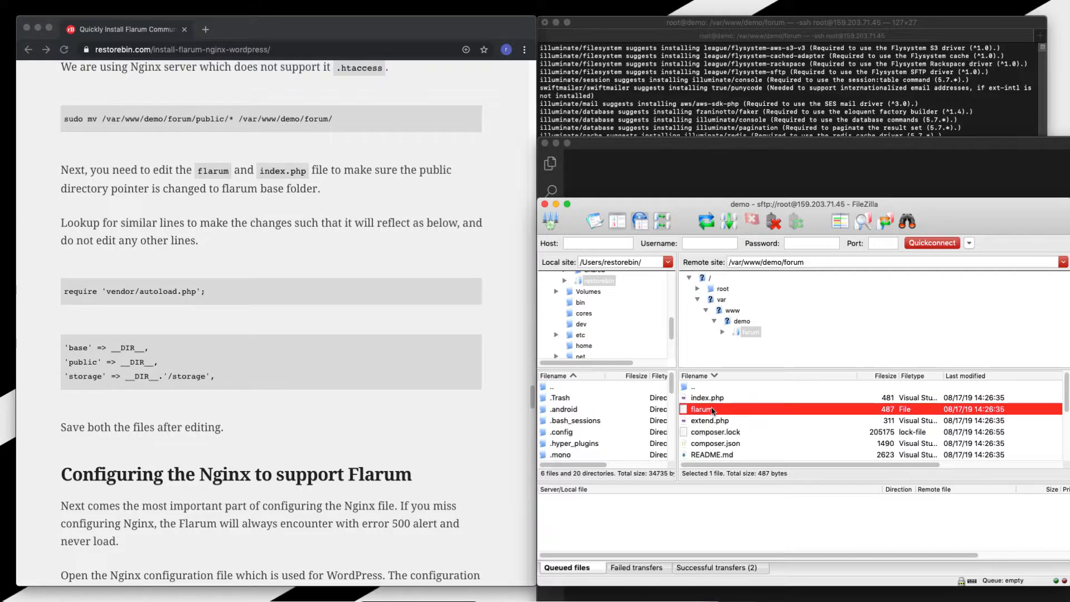
pyautogui.doubleClick(703, 409)
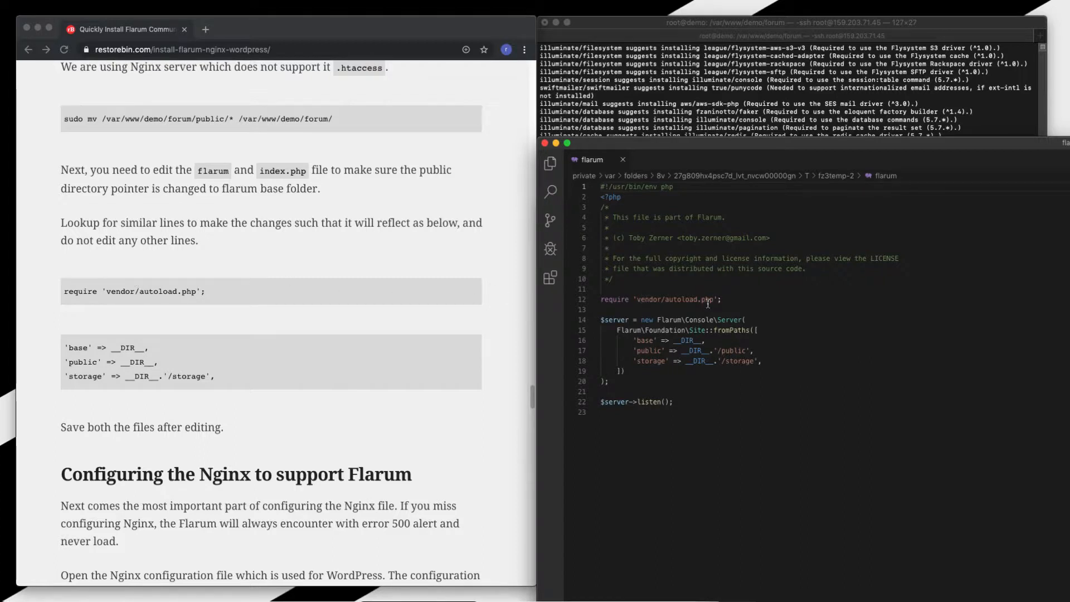
pyautogui.moveTo(323, 351)
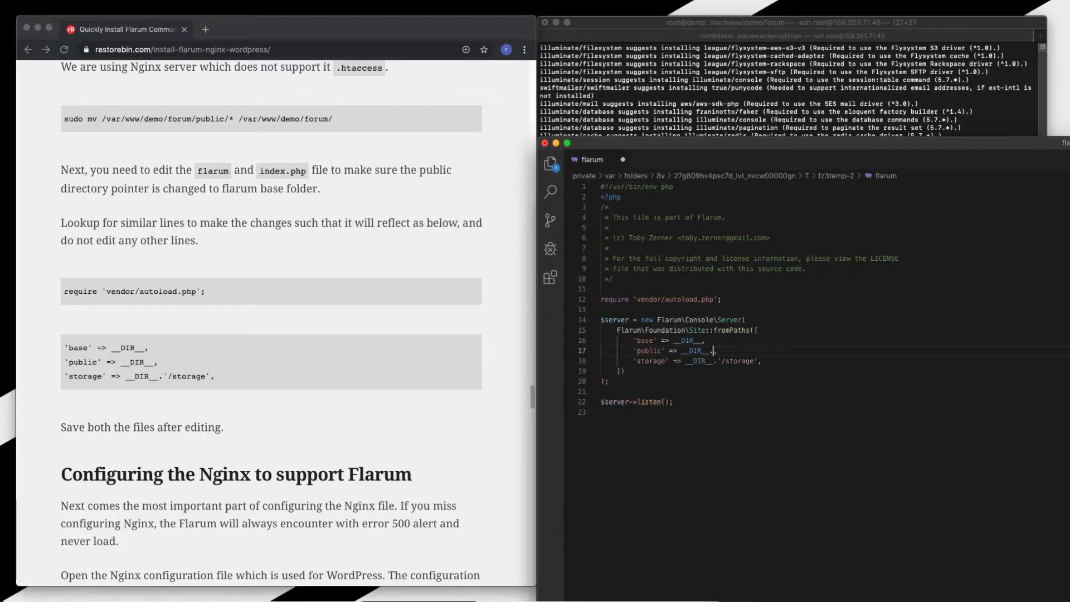
pyautogui.click(681, 397)
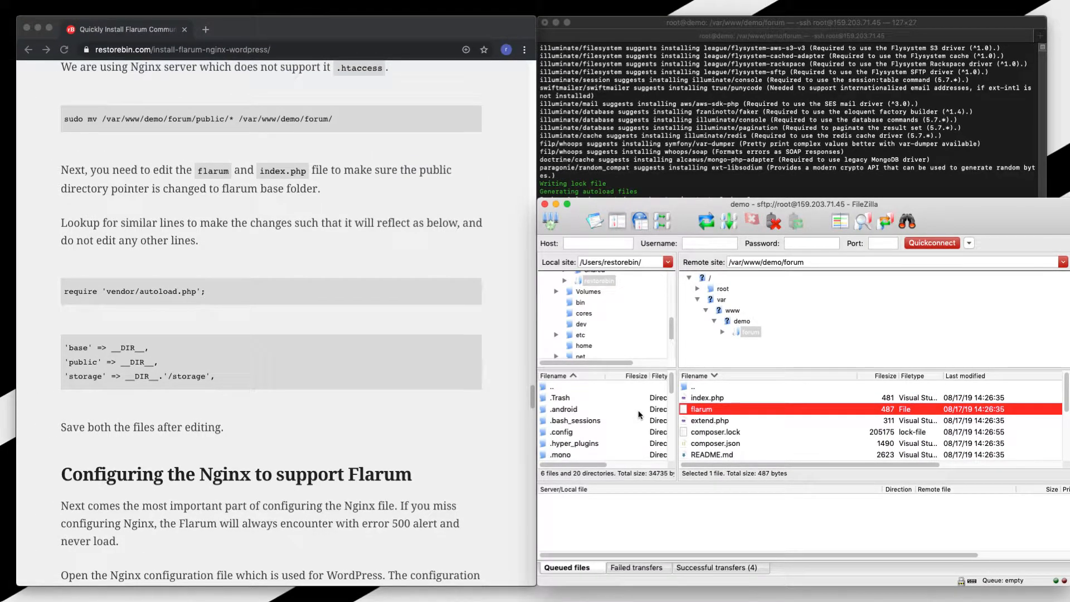
pyautogui.moveTo(305, 466)
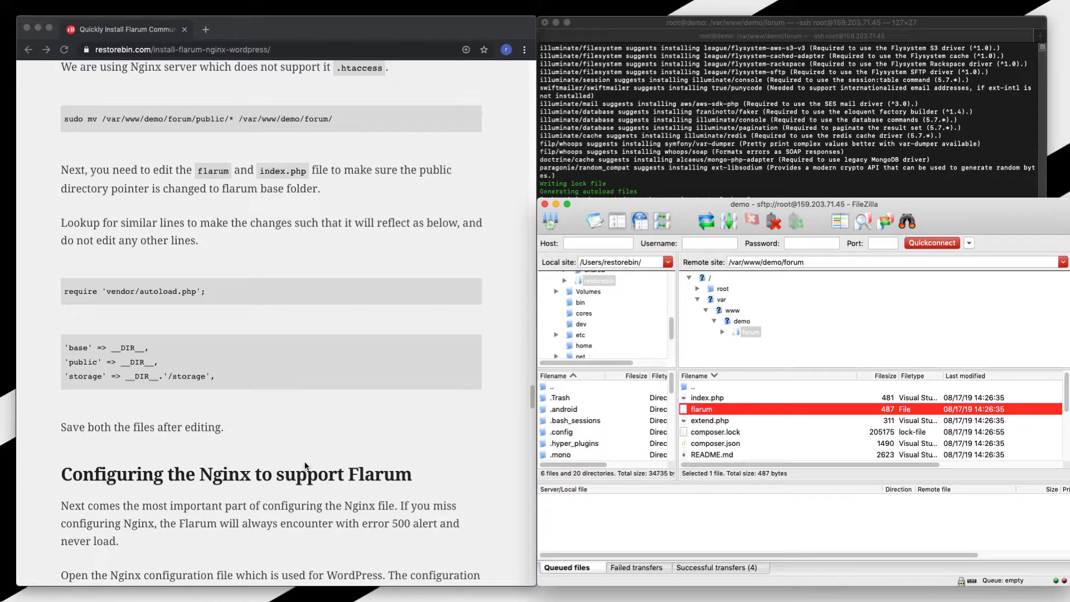
# - Scroll the guide down to 'Configuring the Nginx to support Flarum'
pyautogui.scroll(-3)
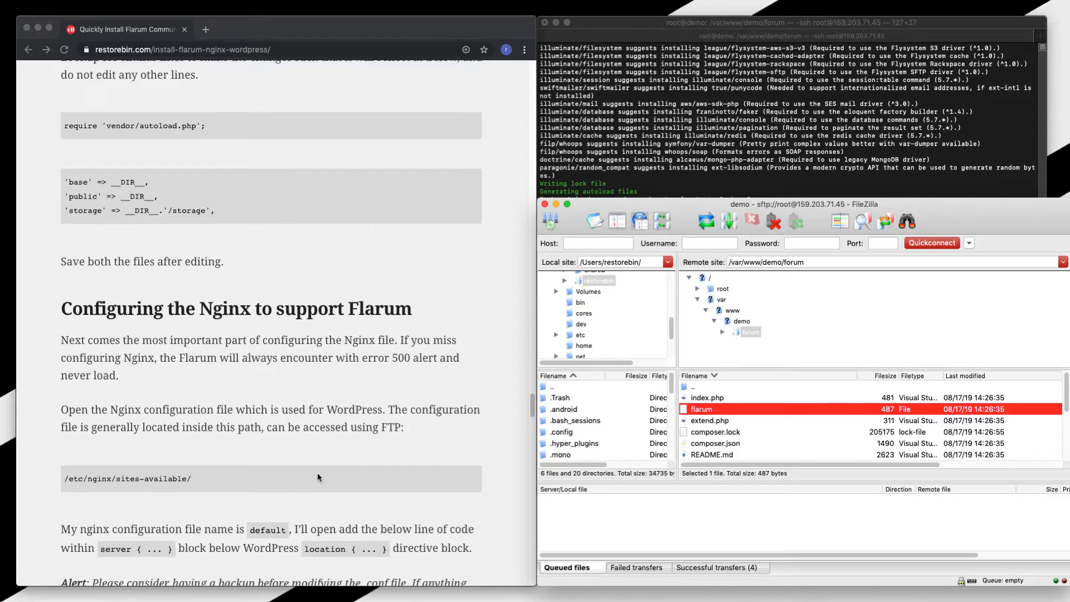
pyautogui.scroll(-3)
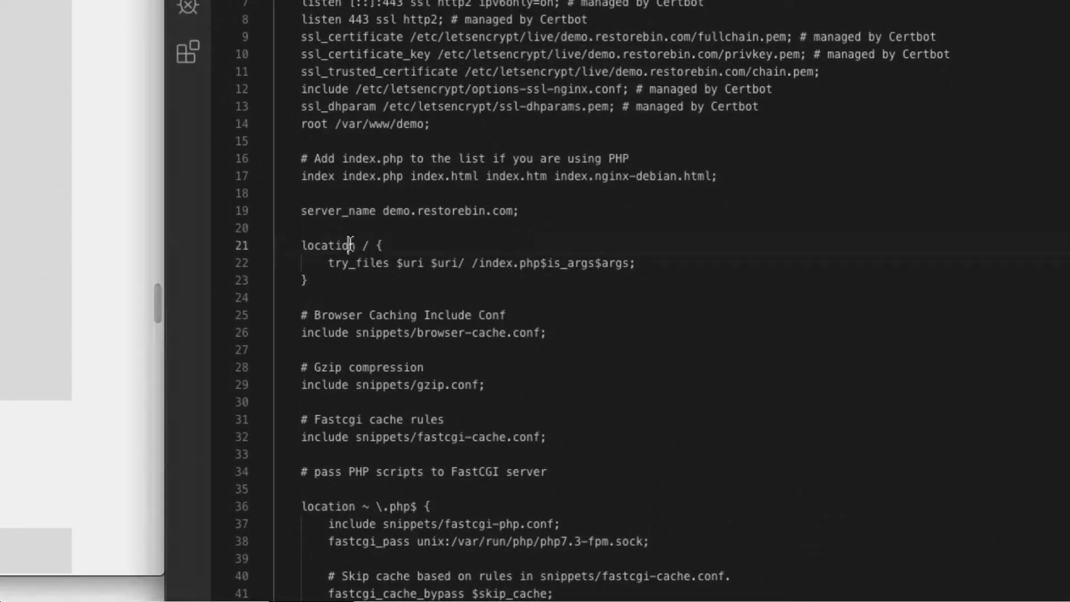
# - Scroll the guide to the Flarum location block for the Nginx default site file
pyautogui.scroll(-3)
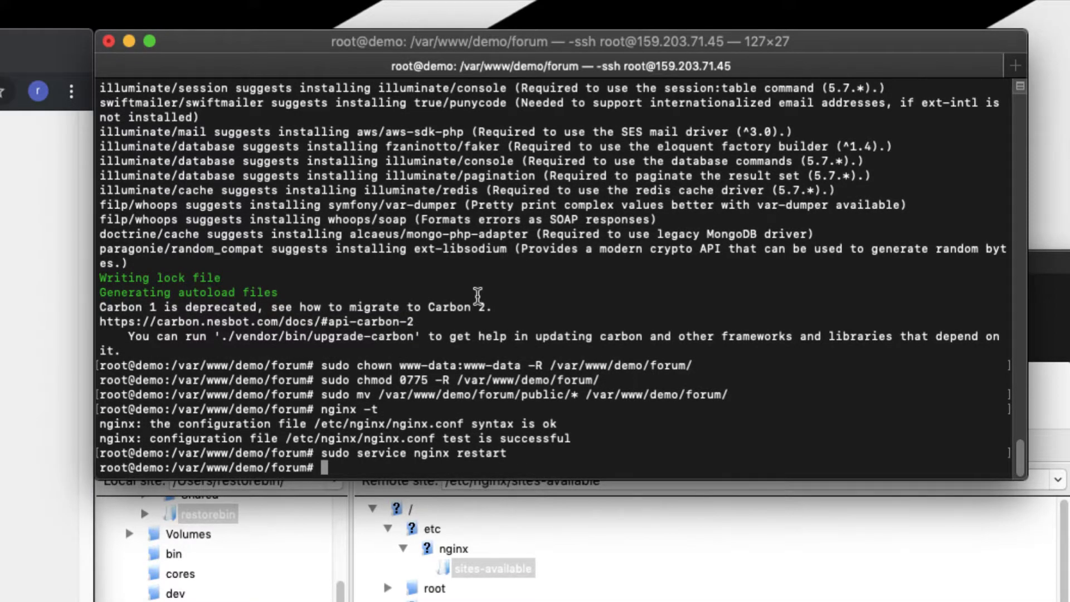
# - Return Terminal to the home directory with cd
pyautogui.write('cd')
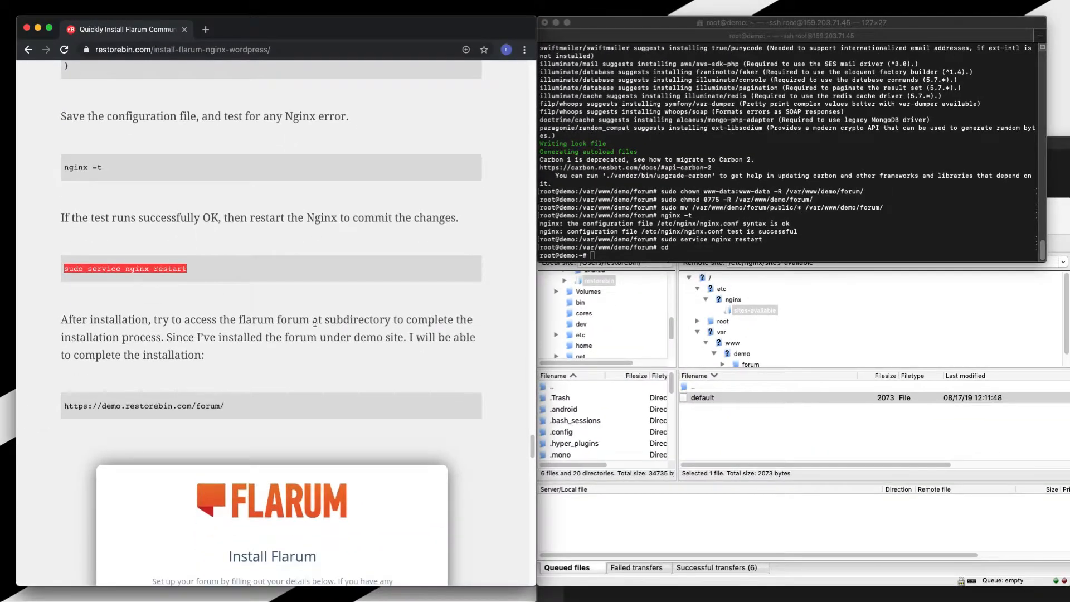
pyautogui.scroll(-3)
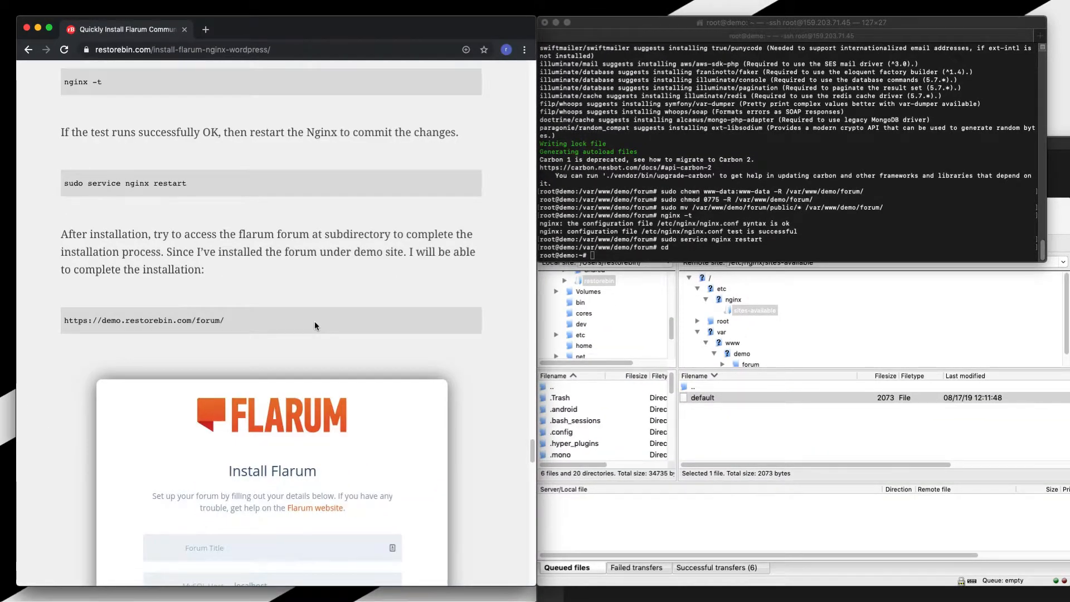
pyautogui.scroll(-3)
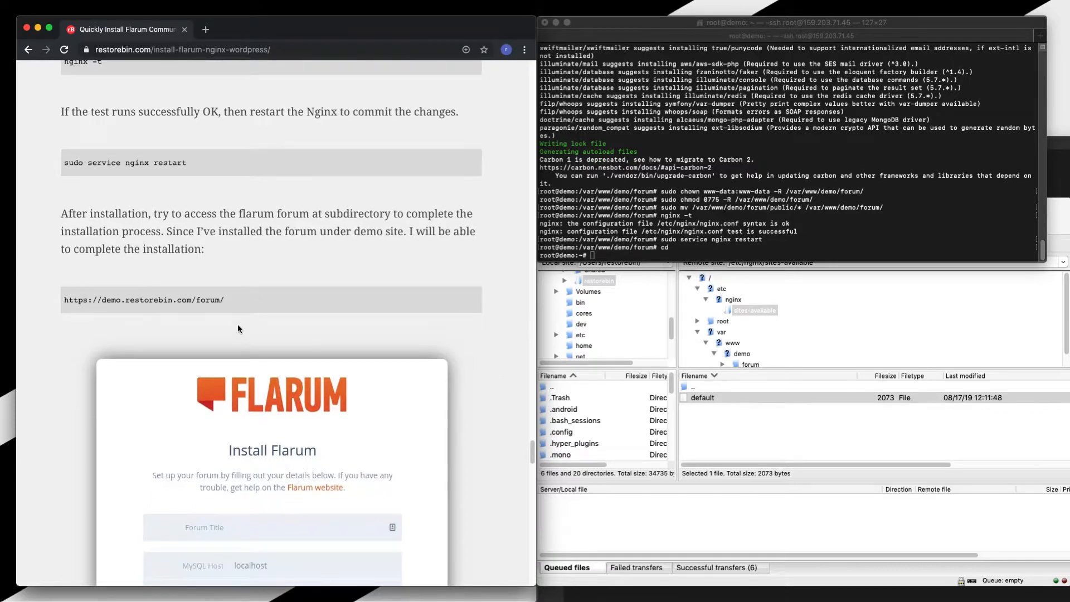
pyautogui.moveTo(146, 311)
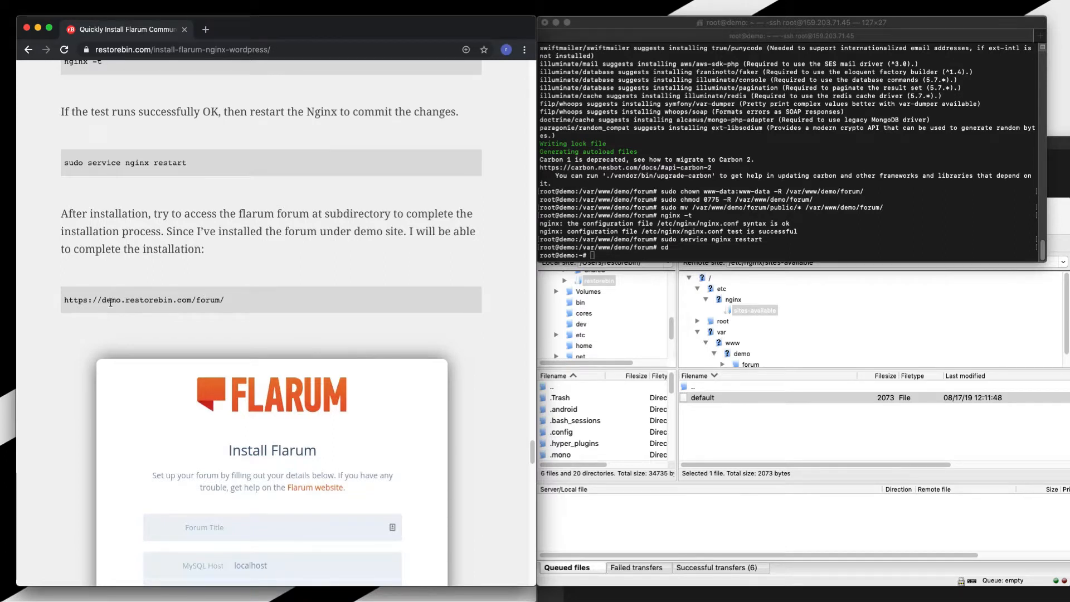
pyautogui.doubleClick(176, 299)
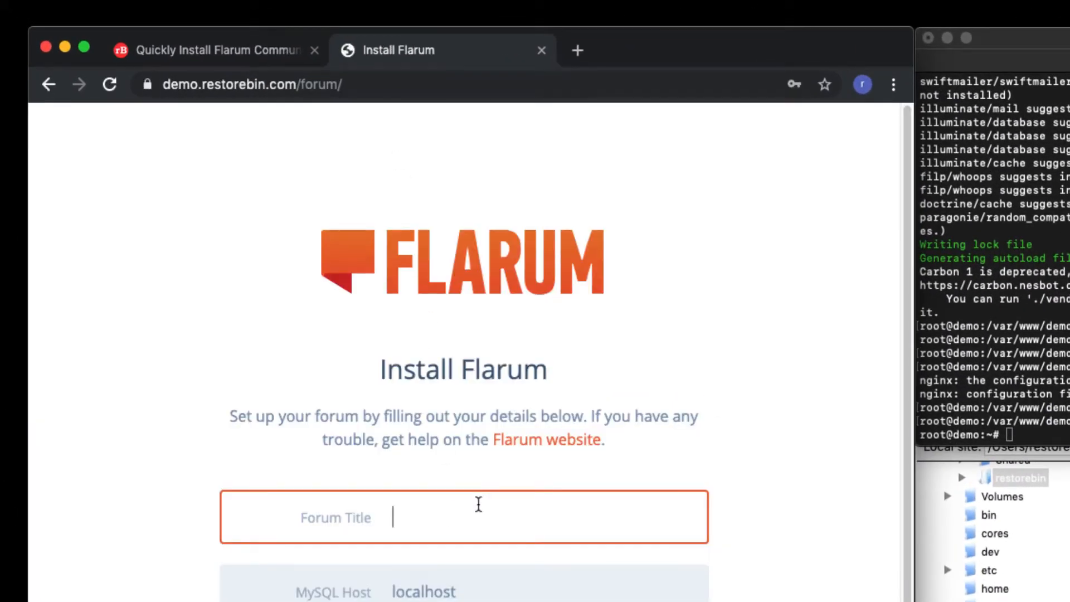
pyautogui.moveTo(473, 514)
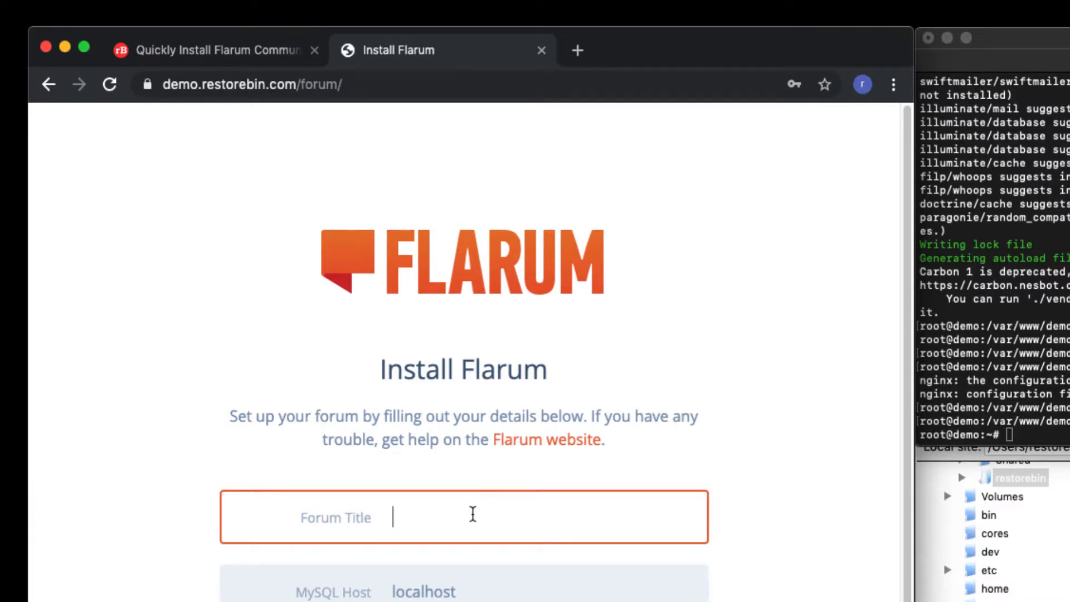
# - Enter title 'restoreBin Demo Forum' plus database and admin details ('flarumdemo', 'restorebin'), then submit
pyautogui.write('restoreB')
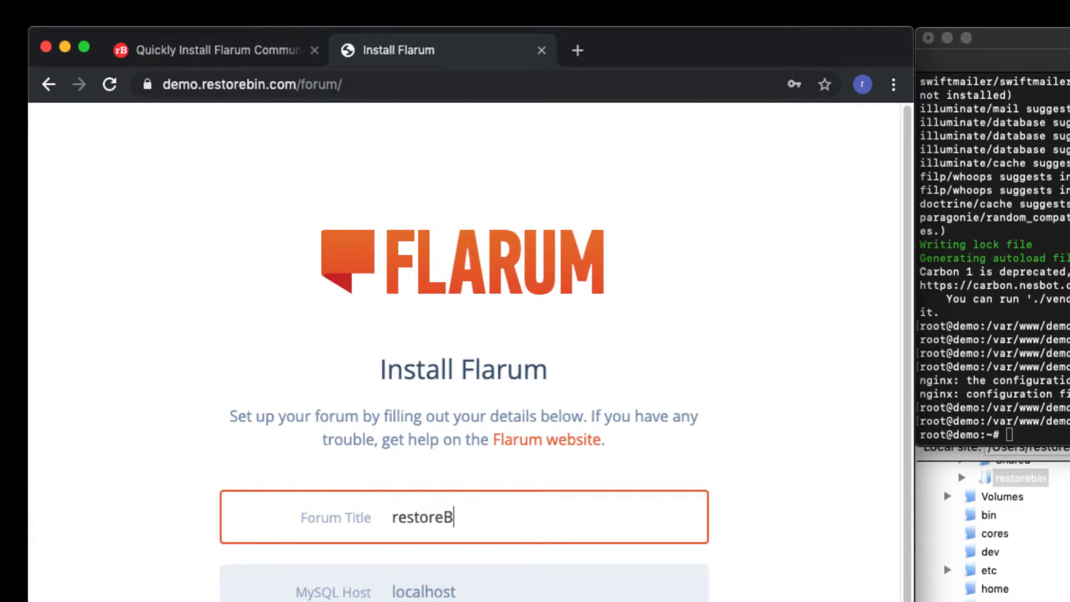
pyautogui.write('in Demo Forum')
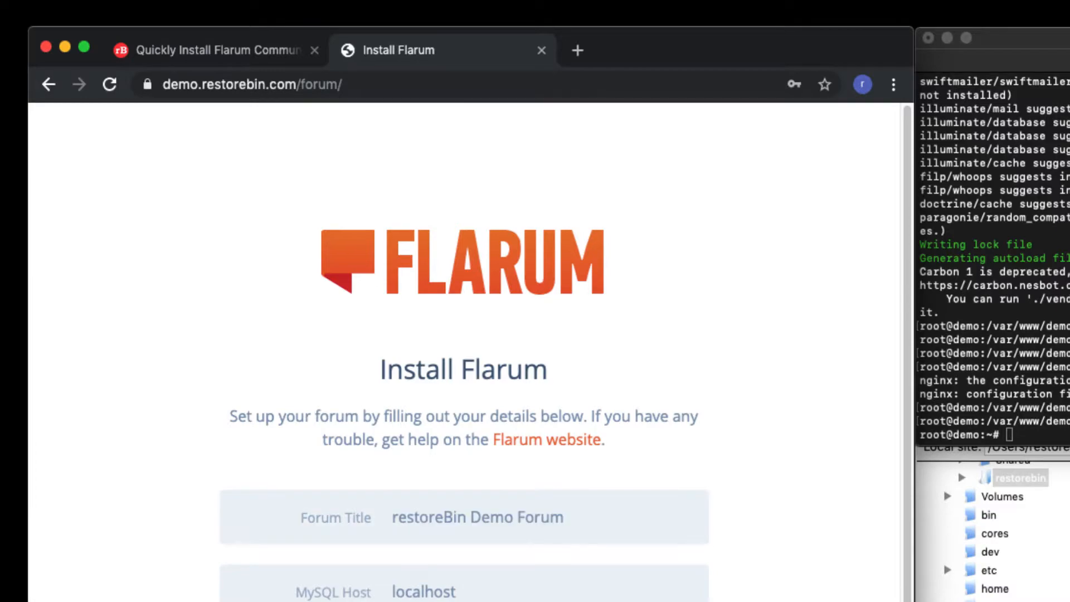
pyautogui.moveTo(268, 430)
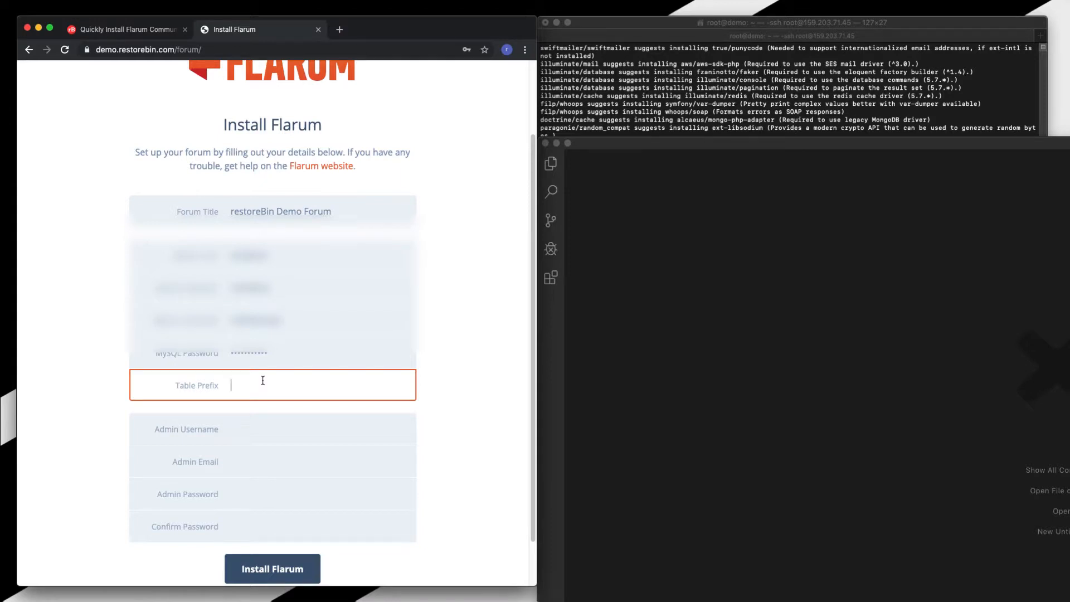
pyautogui.write('flarumdemo')
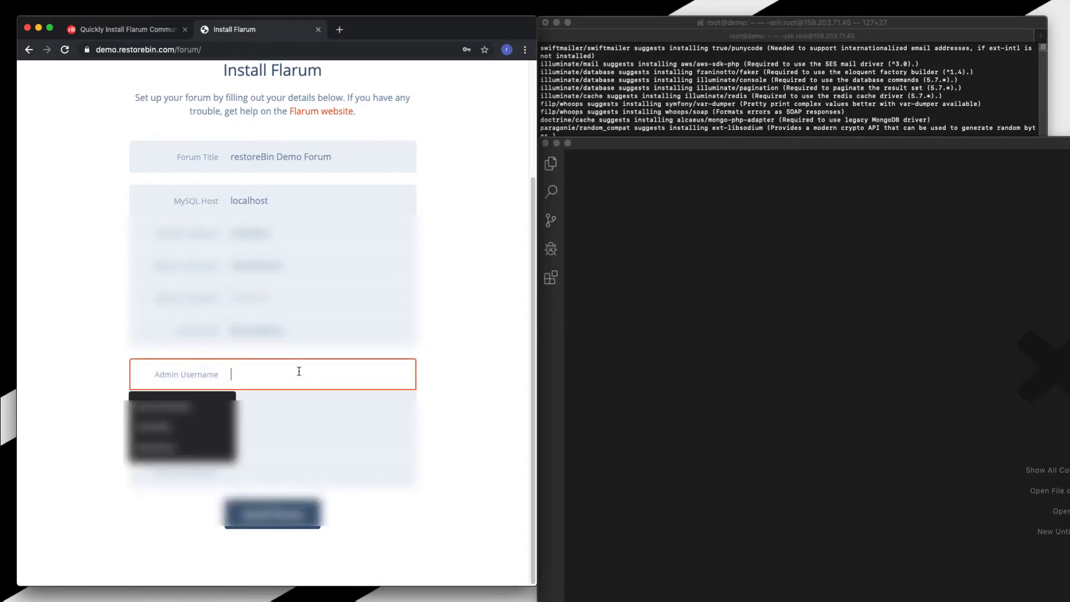
pyautogui.write('restorebin')
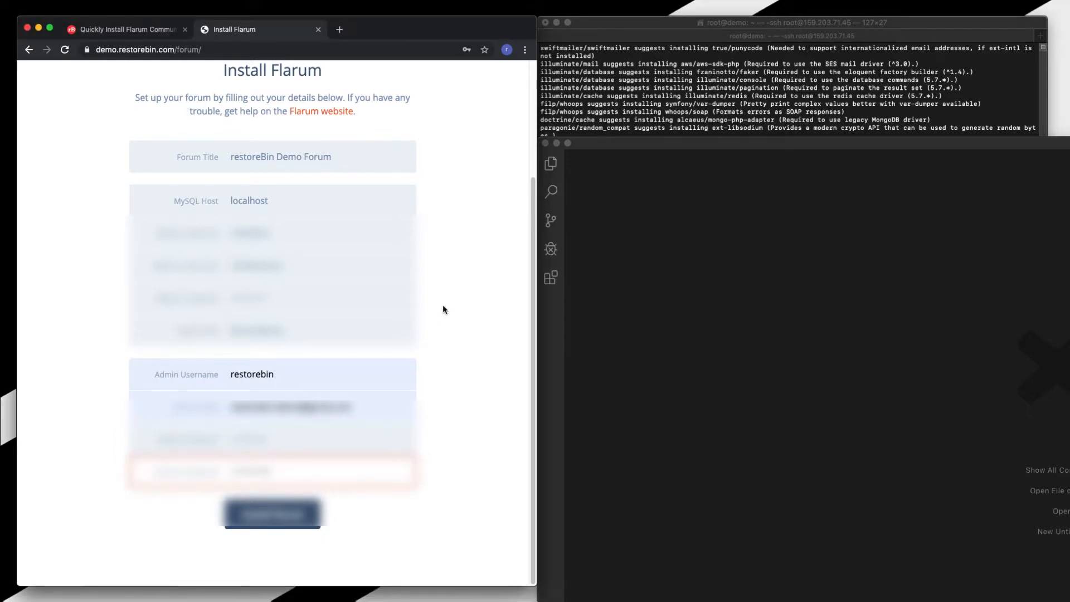
pyautogui.moveTo(260, 197)
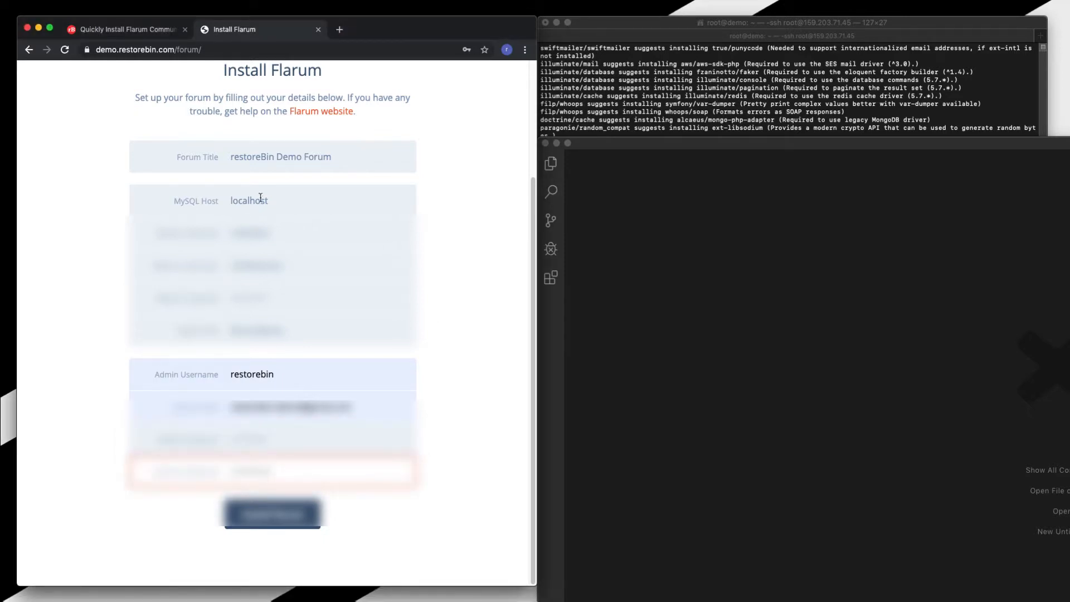
pyautogui.moveTo(114, 273)
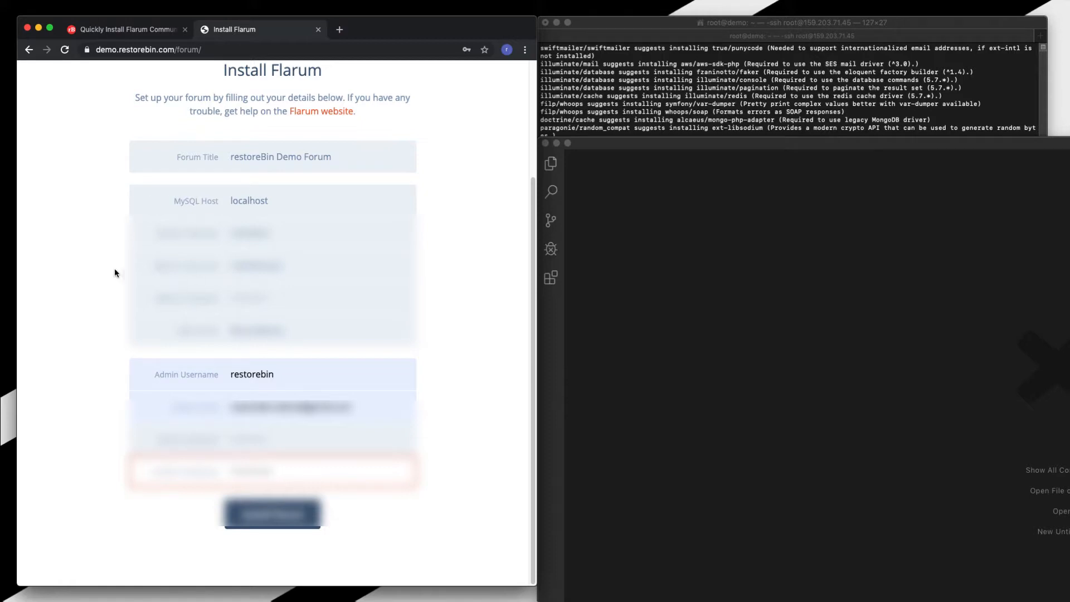
pyautogui.moveTo(109, 382)
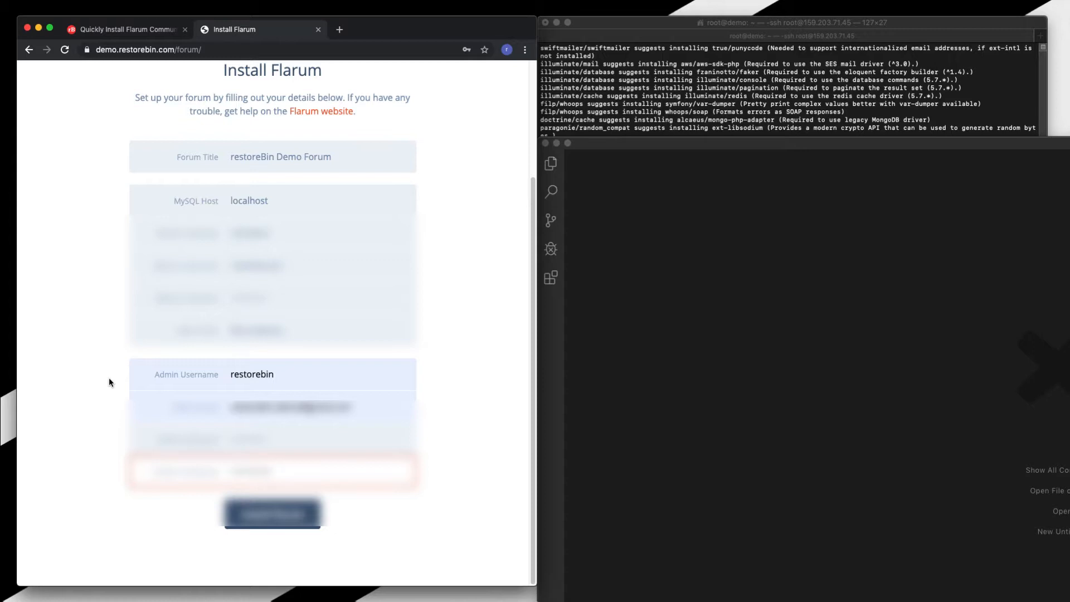
pyautogui.moveTo(288, 529)
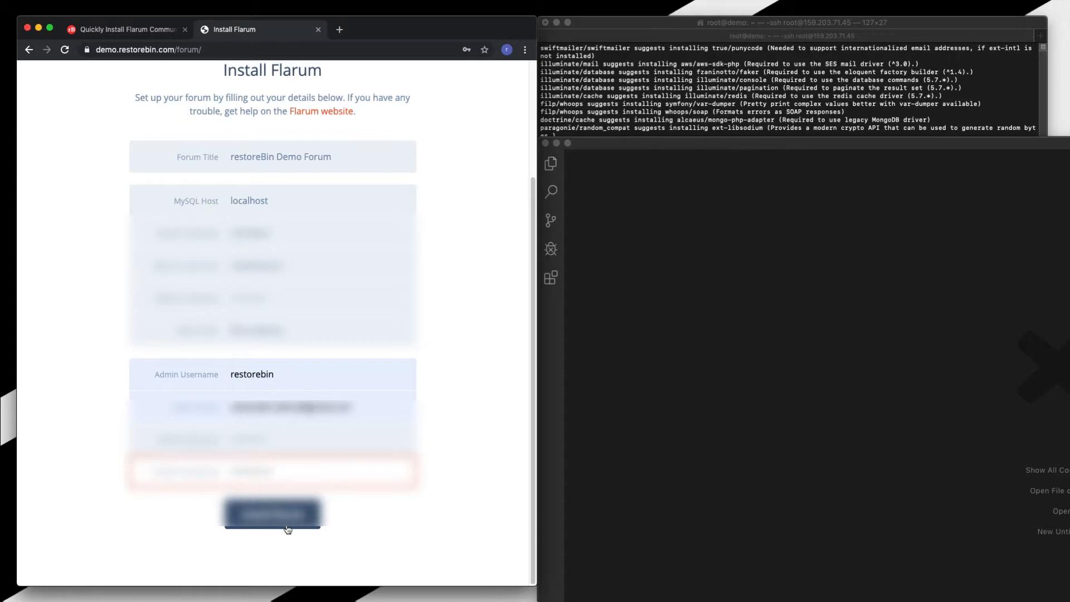
pyautogui.click(271, 513)
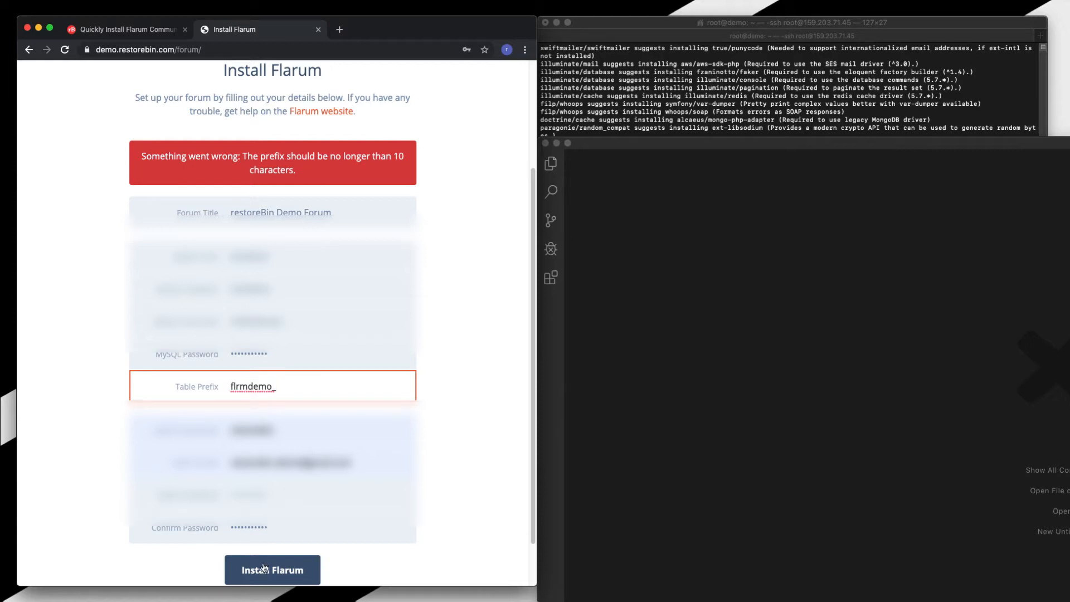
# - Resubmit the installer with the shorter flrmdemo_ table prefix
pyautogui.click(271, 569)
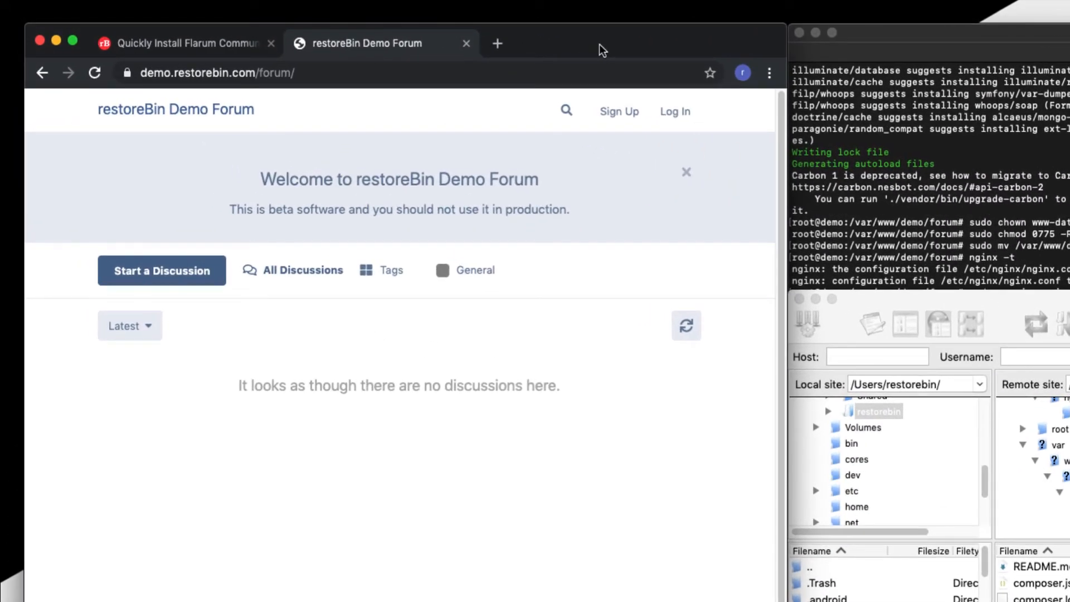
# - Log in as the restorebin admin and open the administration dashboard
pyautogui.click(675, 111)
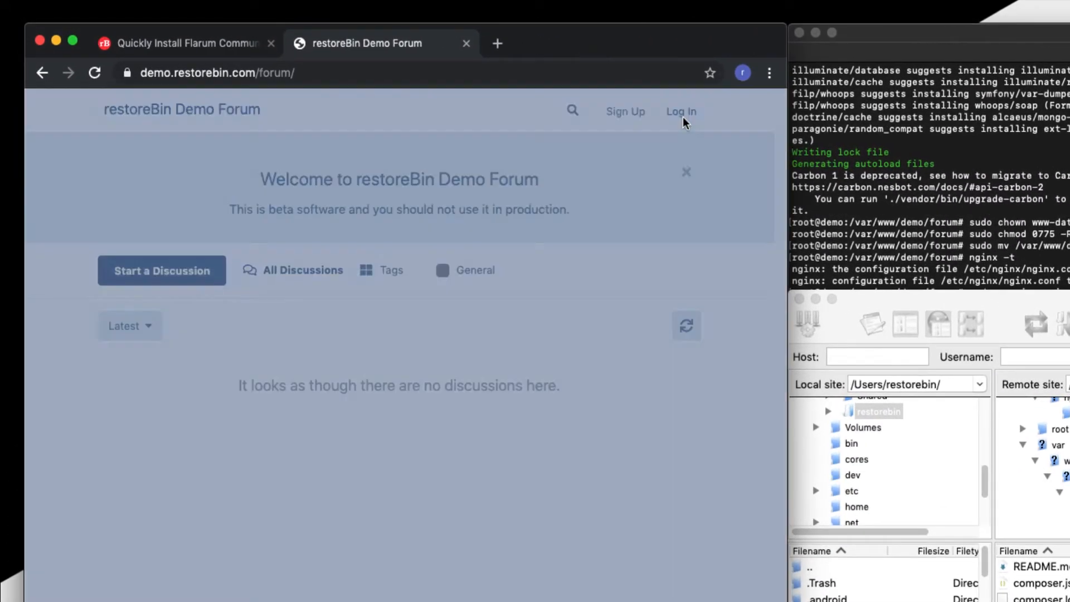
pyautogui.click(680, 112)
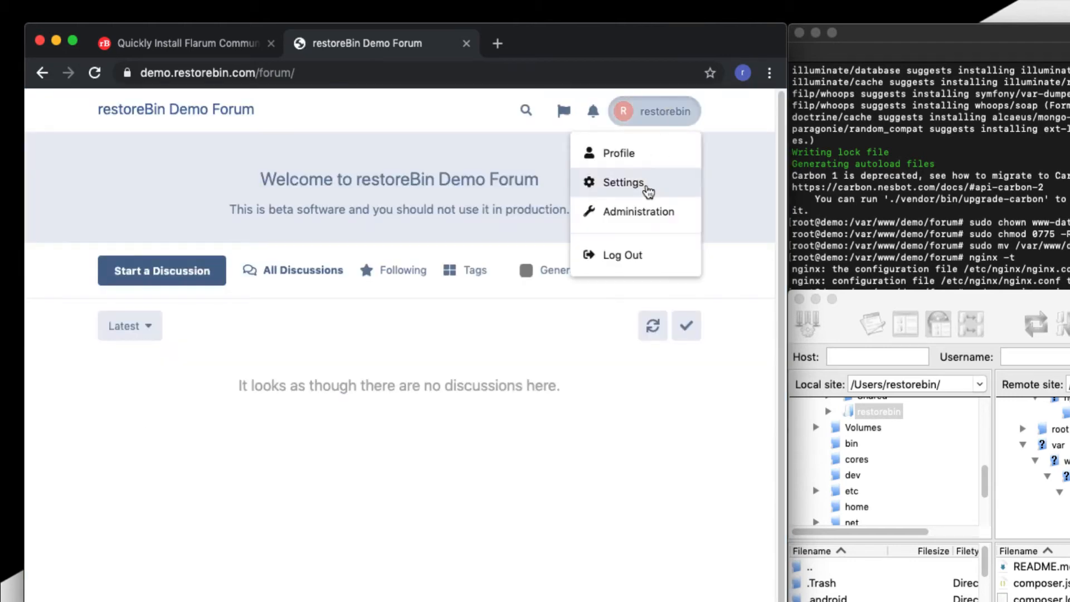
pyautogui.click(638, 210)
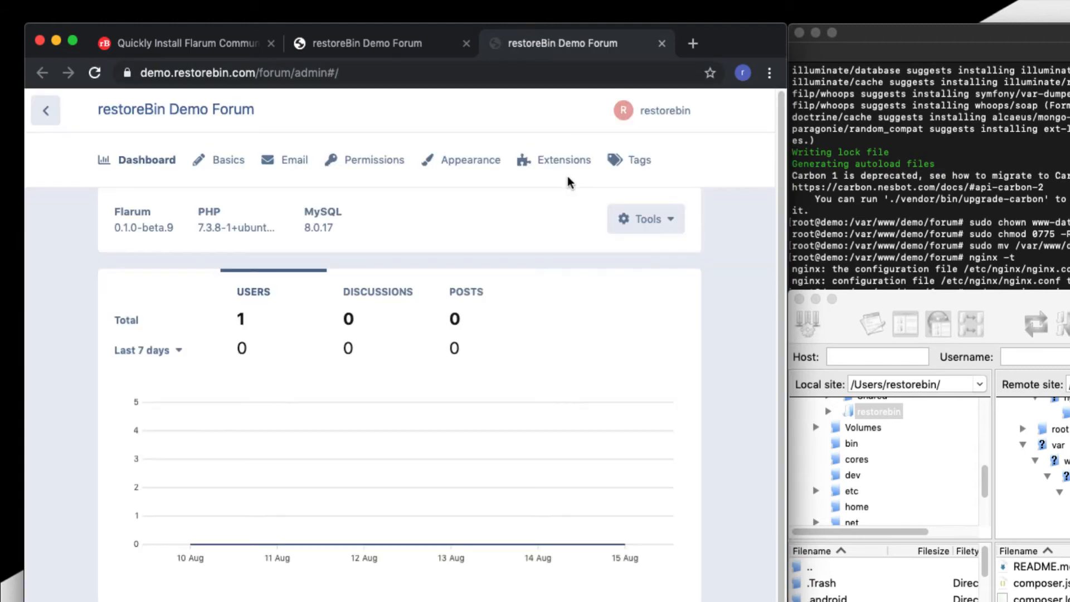
pyautogui.moveTo(713, 110)
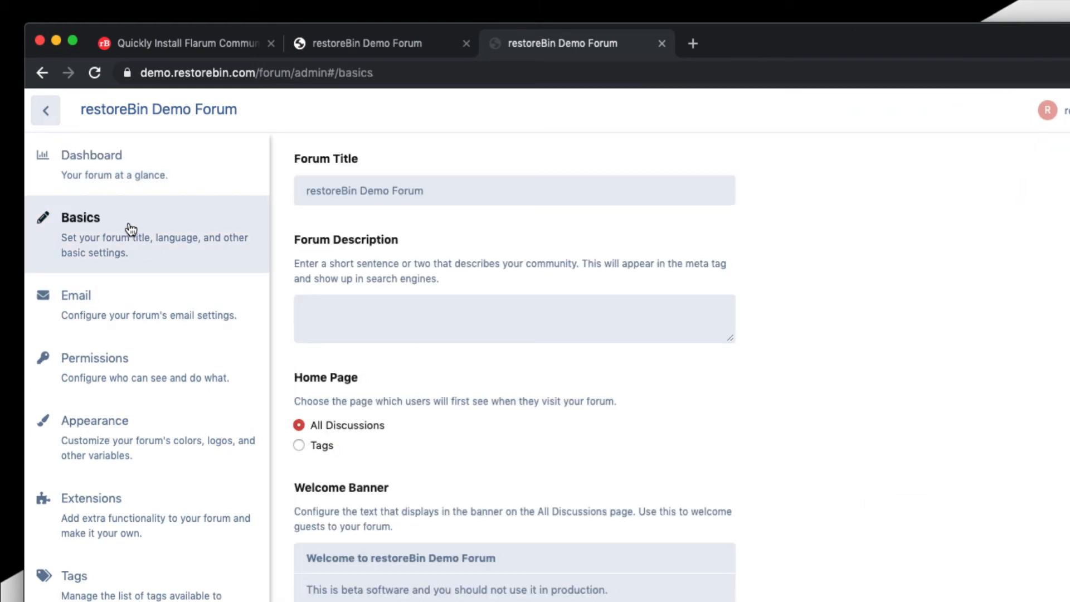
# - Browse the Email, Permissions and Extensions admin pages, then go back to the installation tutorial
pyautogui.click(76, 295)
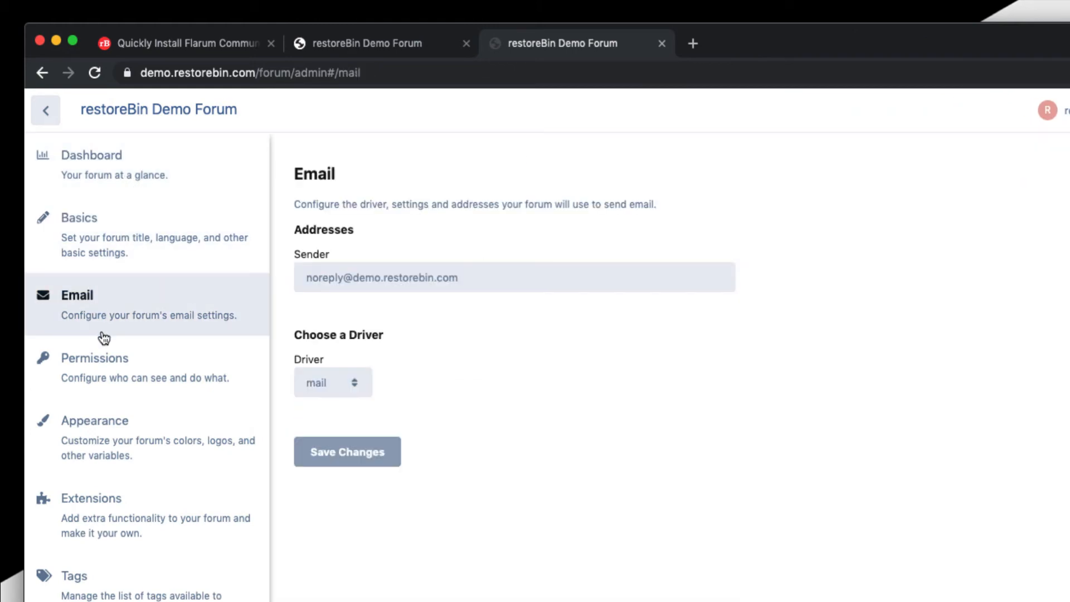
pyautogui.moveTo(478, 290)
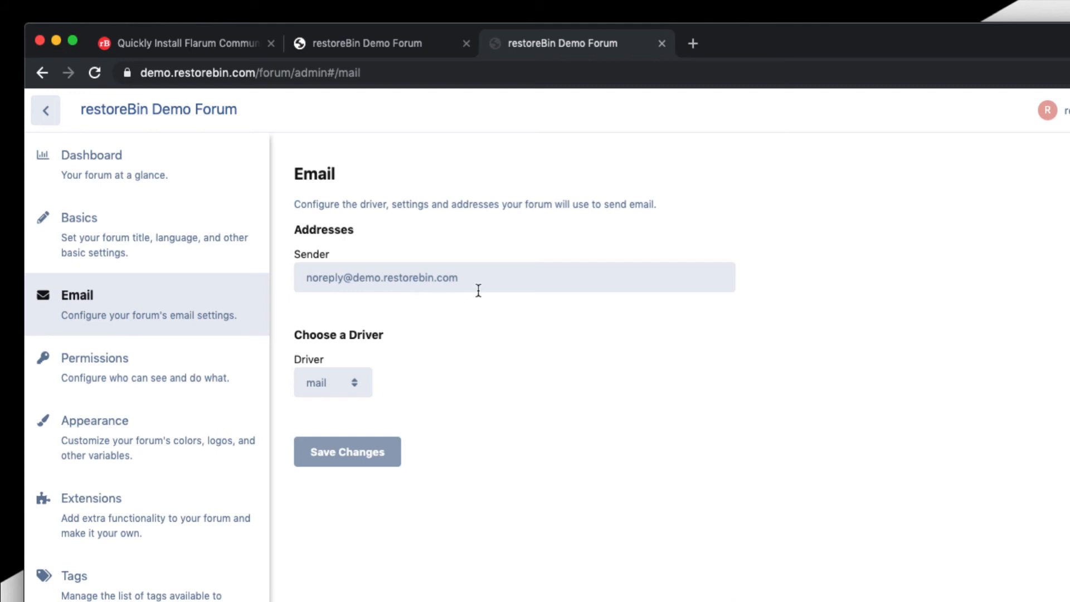
pyautogui.moveTo(368, 367)
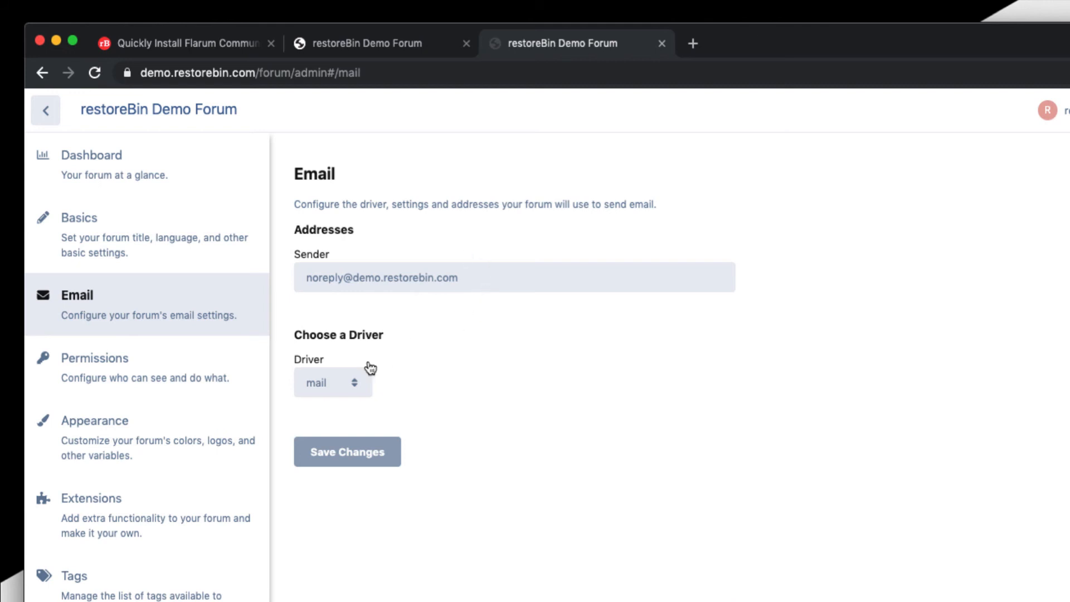
pyautogui.click(94, 357)
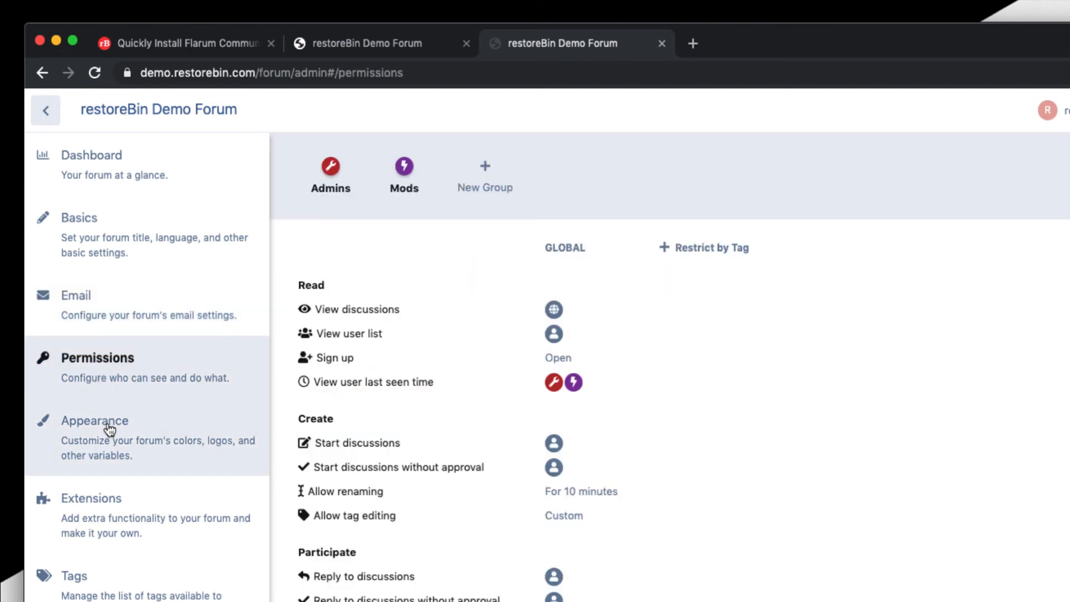
pyautogui.click(91, 498)
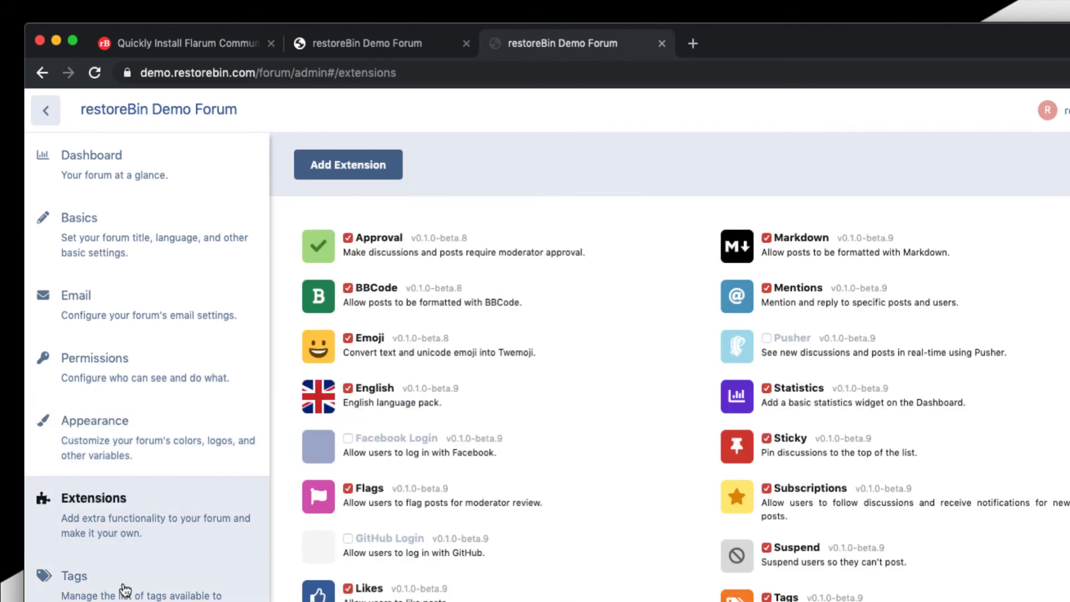
pyautogui.click(73, 575)
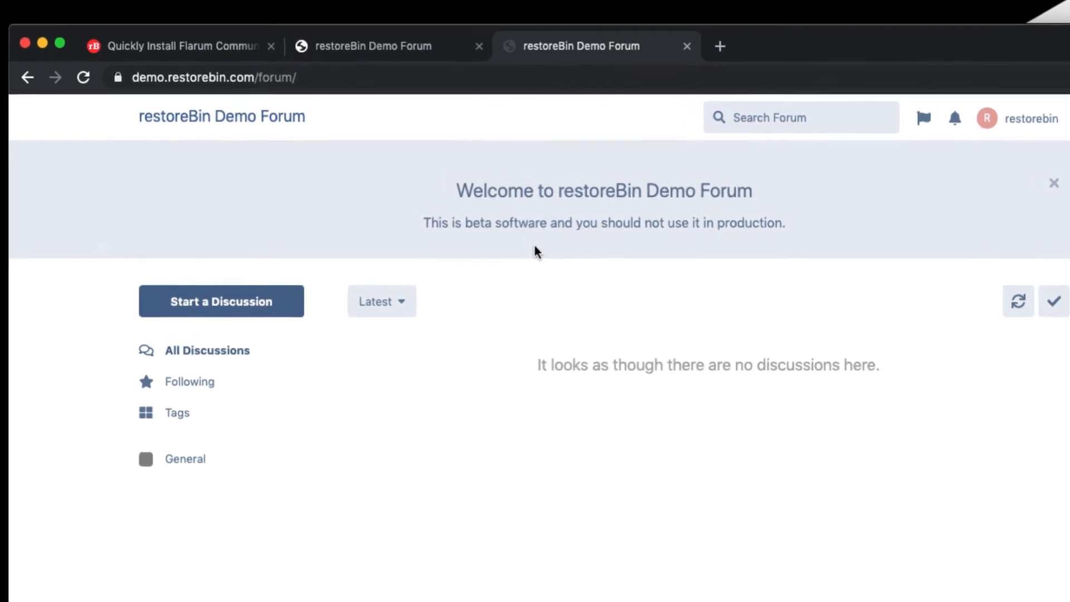
pyautogui.click(180, 45)
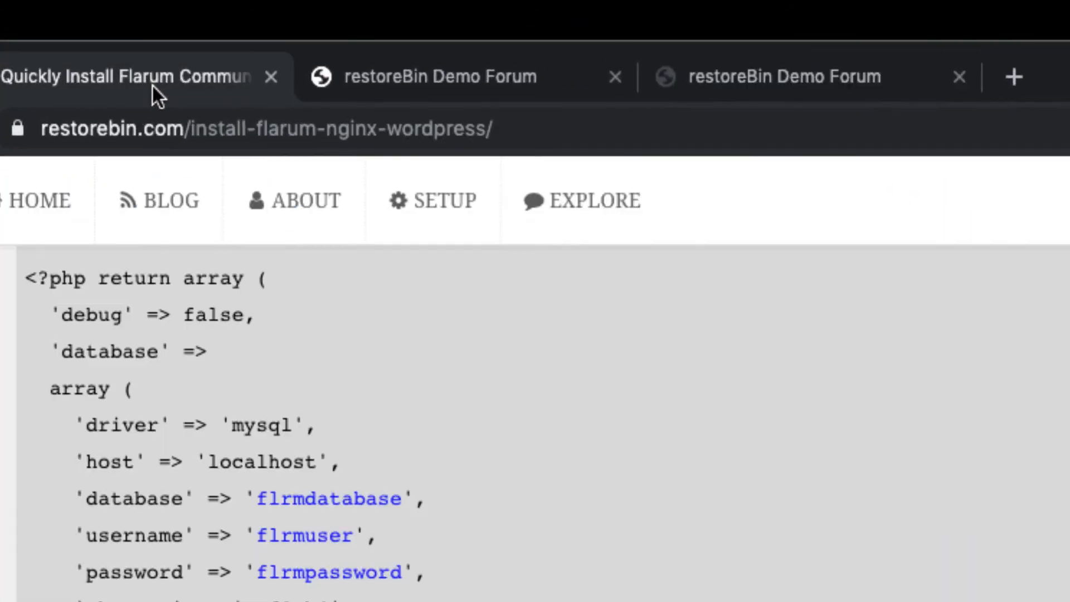